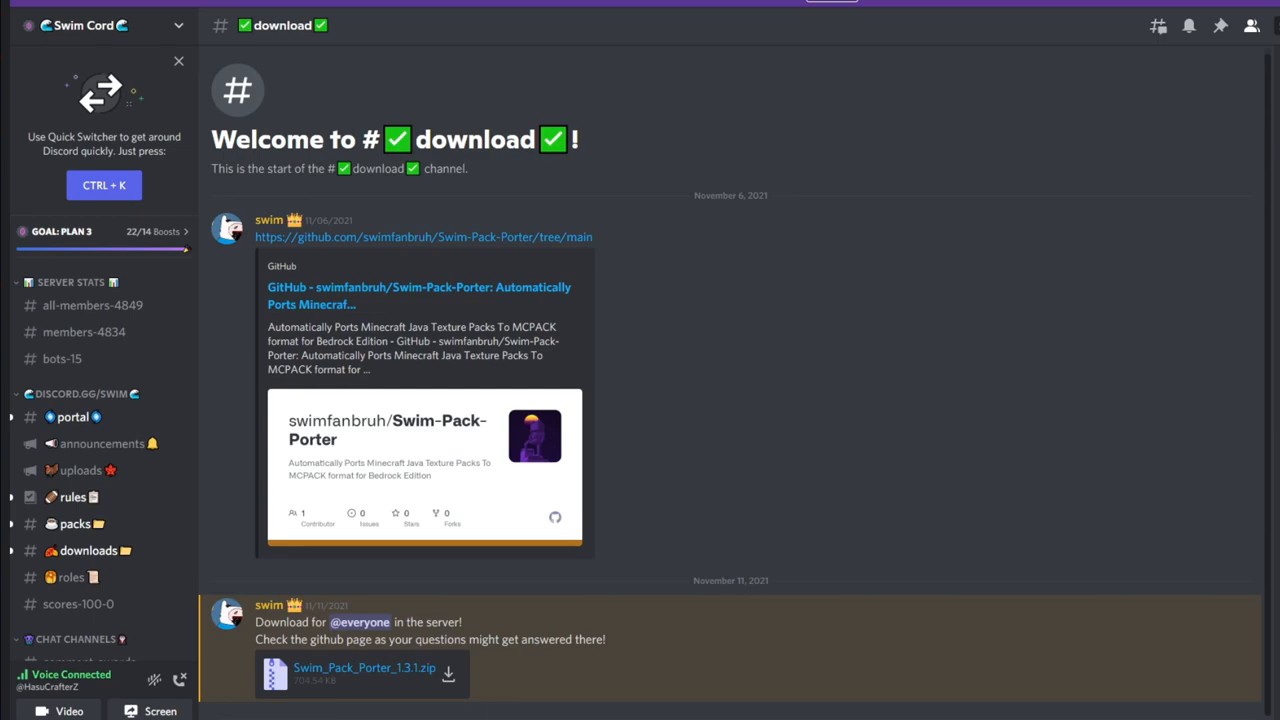
mouse_move(68, 64)
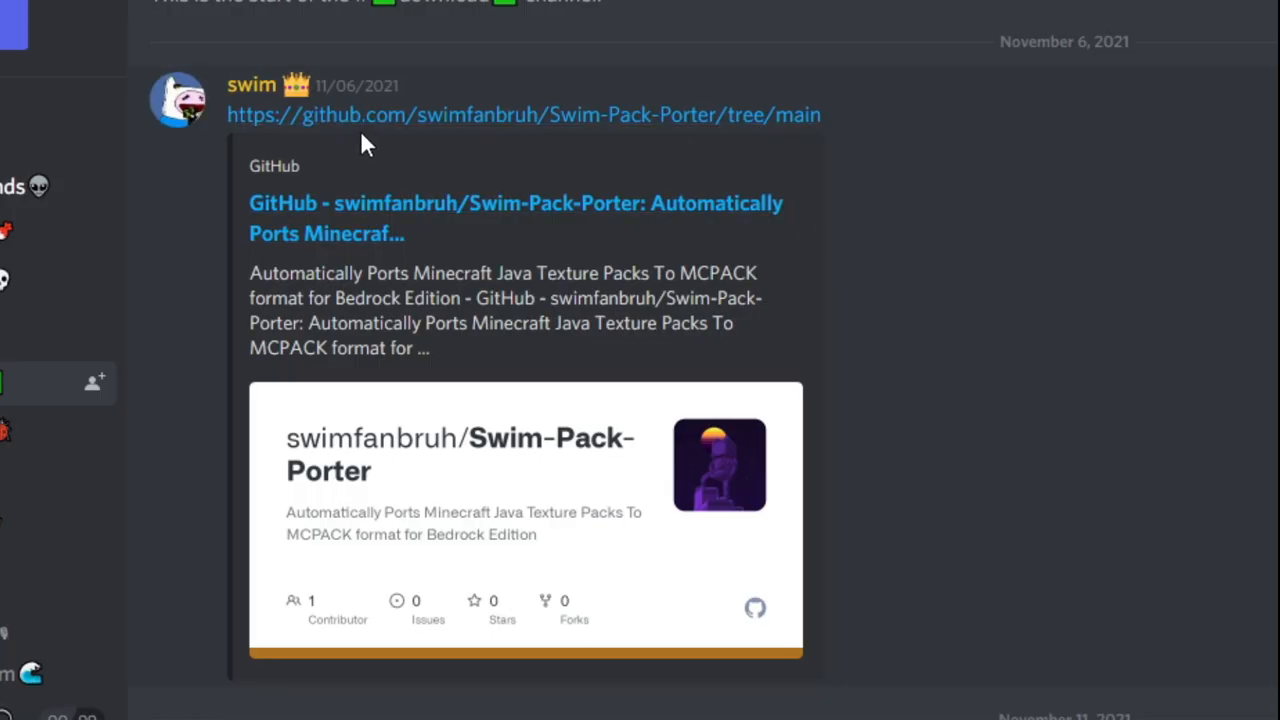
mouse_move(388, 135)
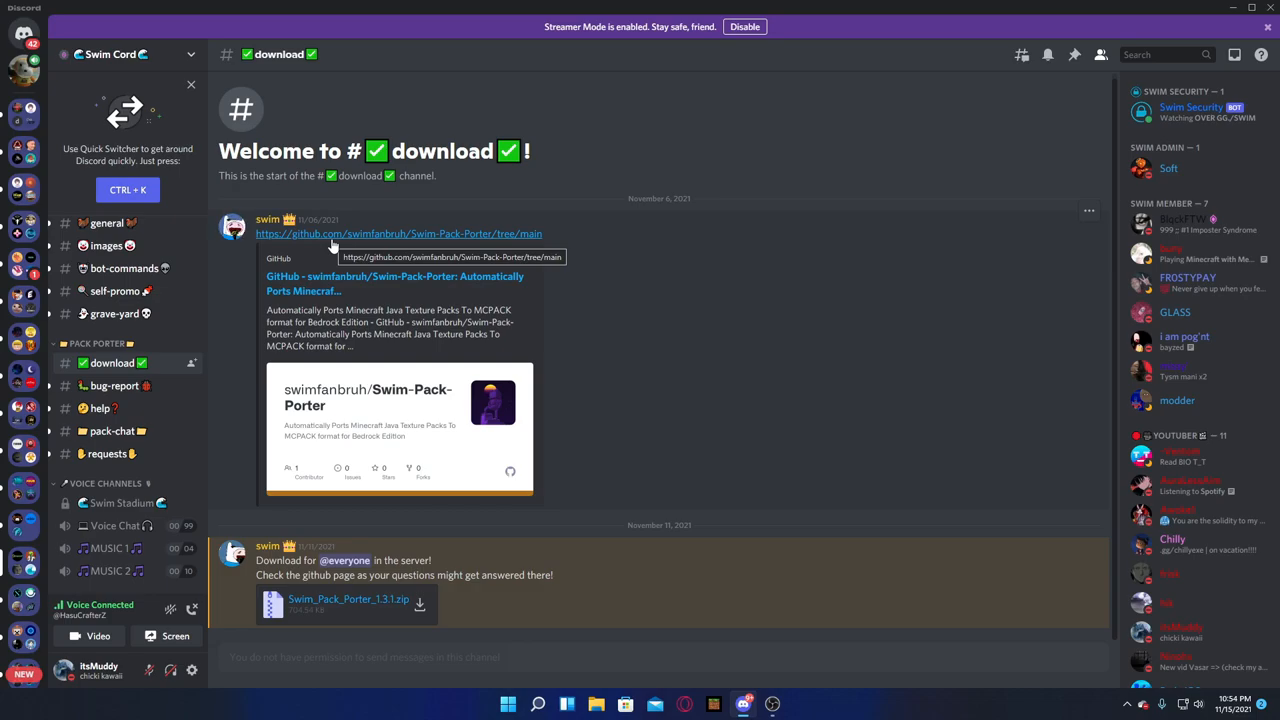
mouse_move(340, 247)
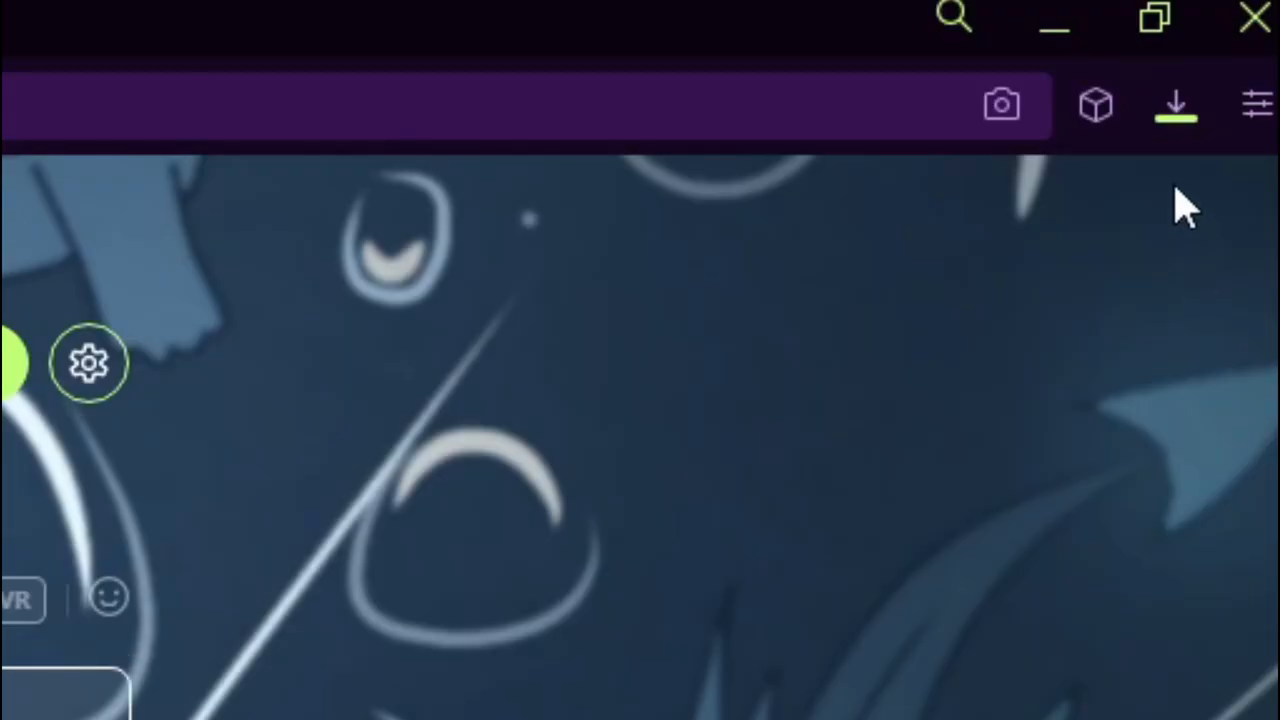
Show the downloaded Swim_Pack_Porter_1.3.1.zip in its Downloads folder from Opera GX.
click(1175, 105)
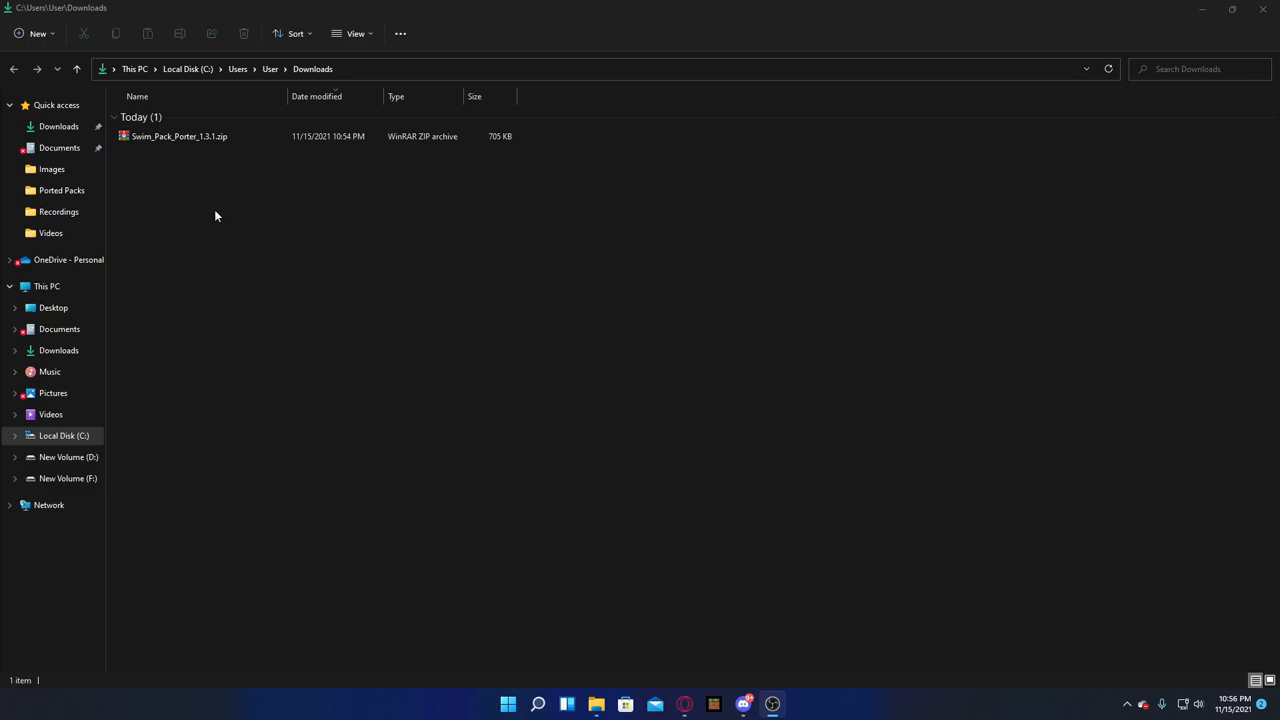
Extract Swim_Pack_Porter_1.3.1.zip here and open the extracted folder.
click(179, 136)
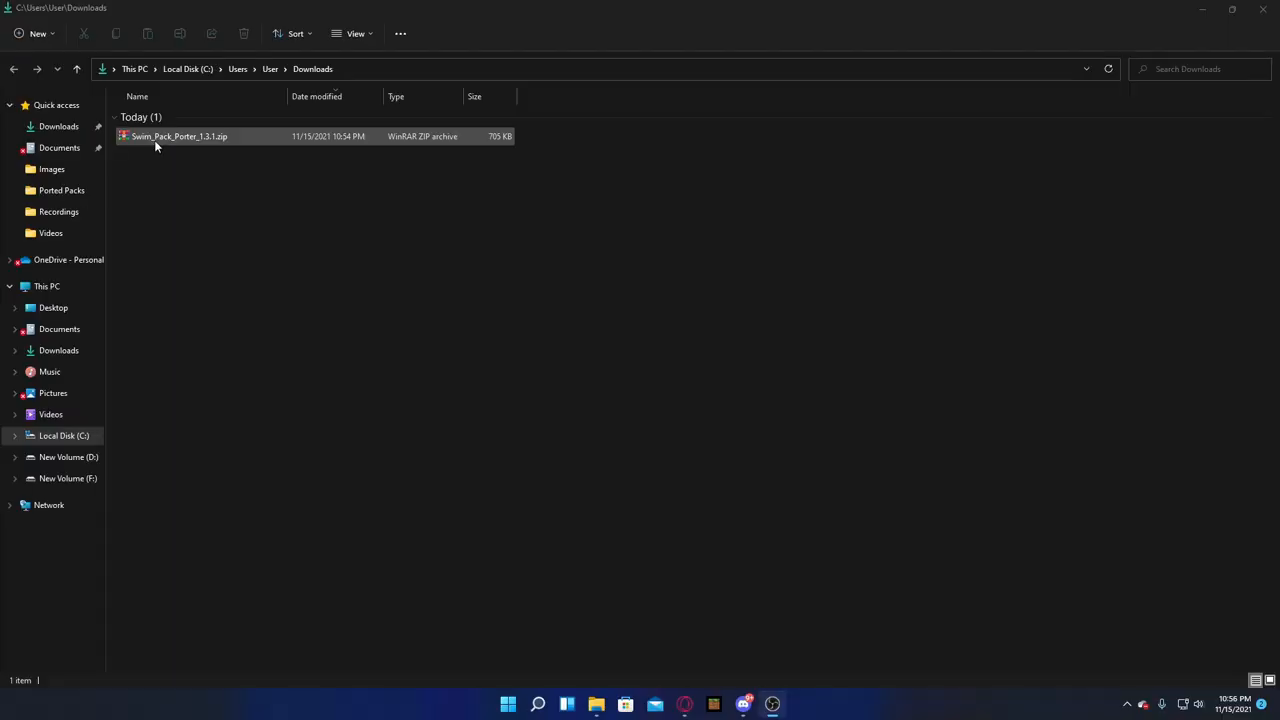
right_click(179, 136)
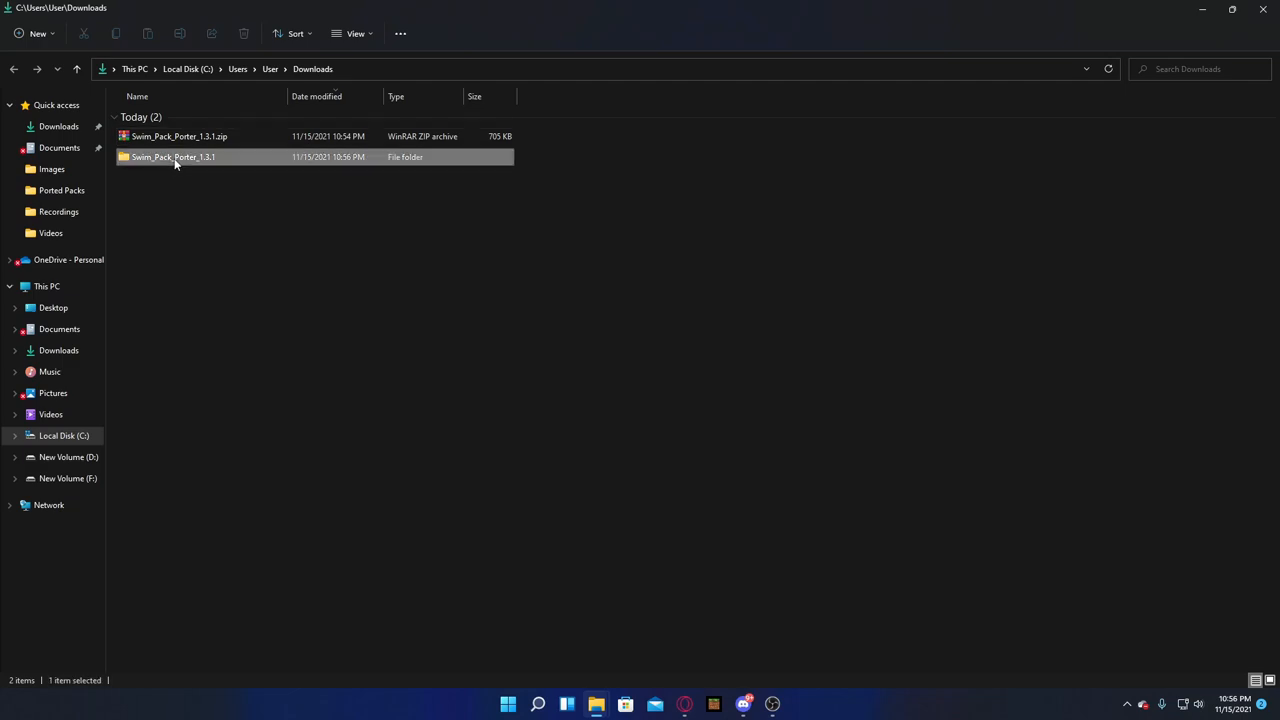
double_click(172, 157)
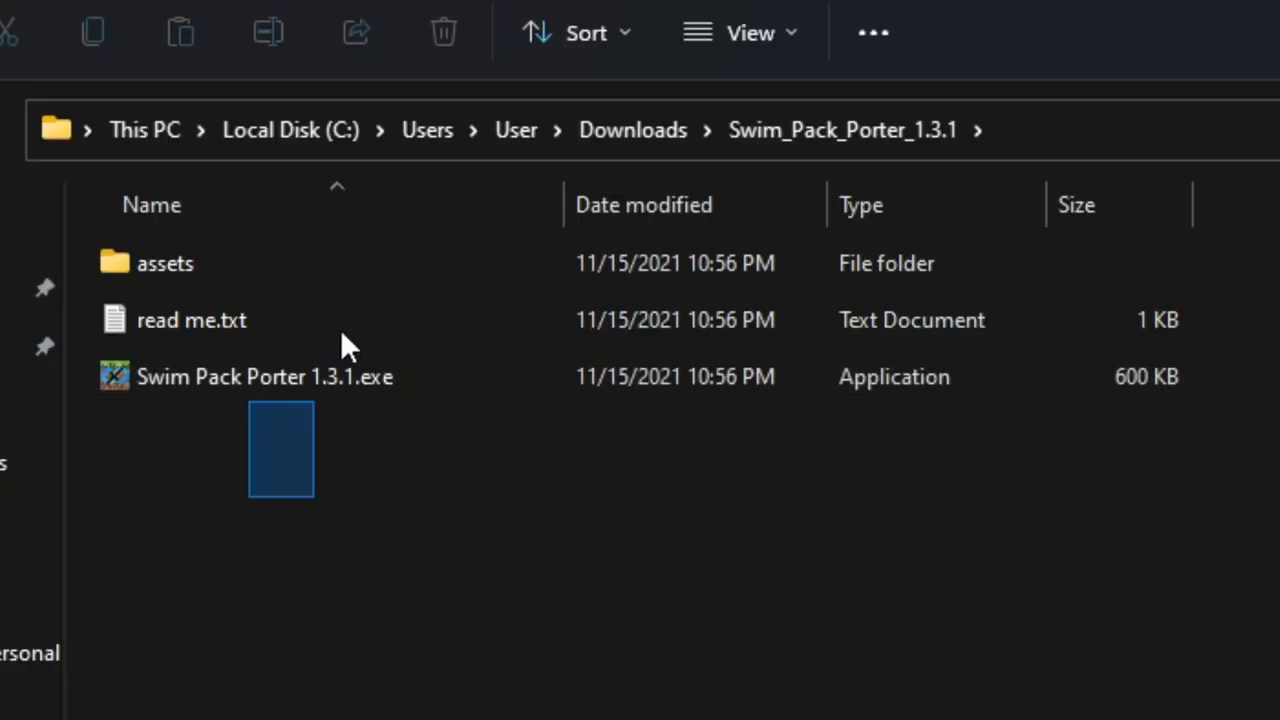
click(265, 376)
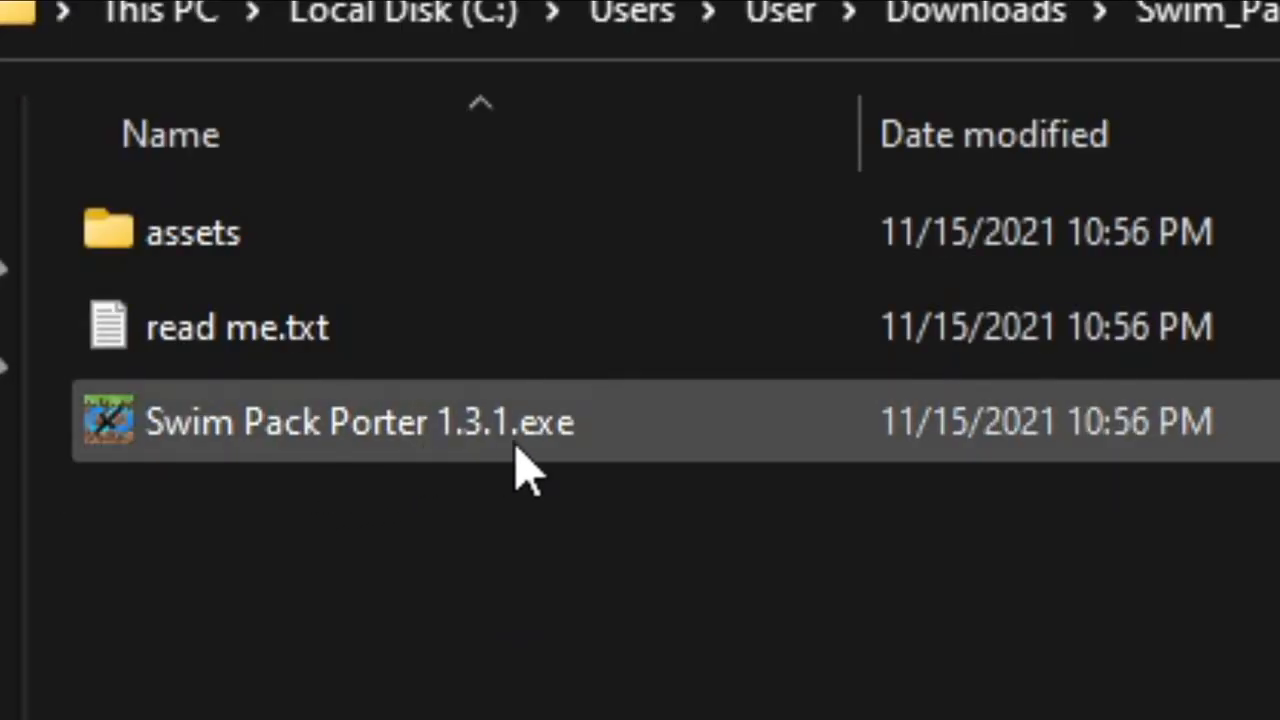
mouse_move(290, 340)
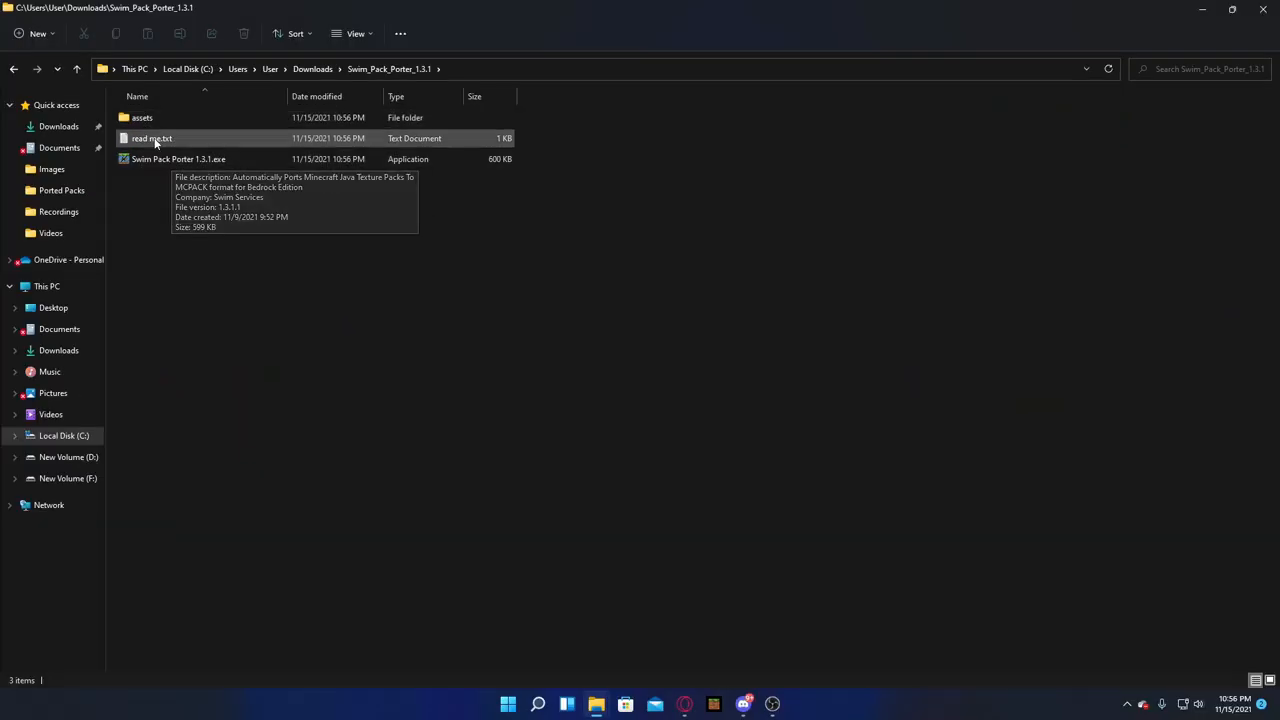
Read the included read me.txt guide in Notepad, then close it.
click(151, 138)
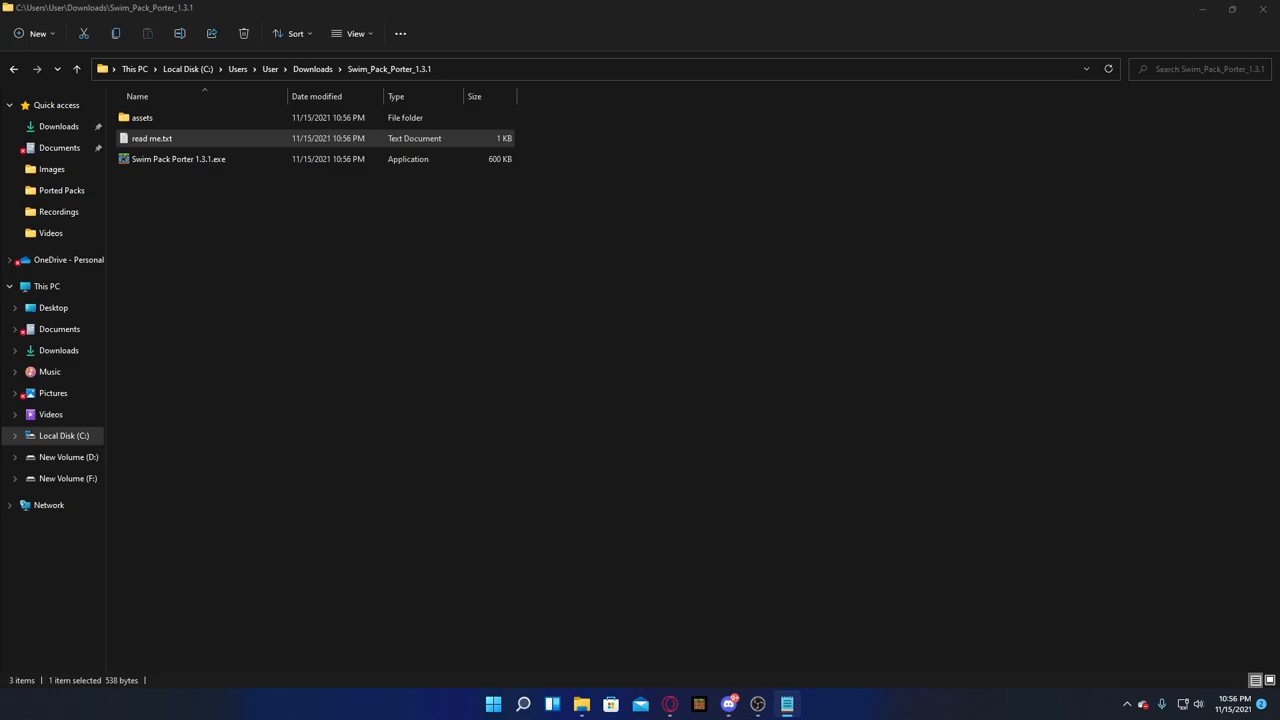
double_click(152, 138)
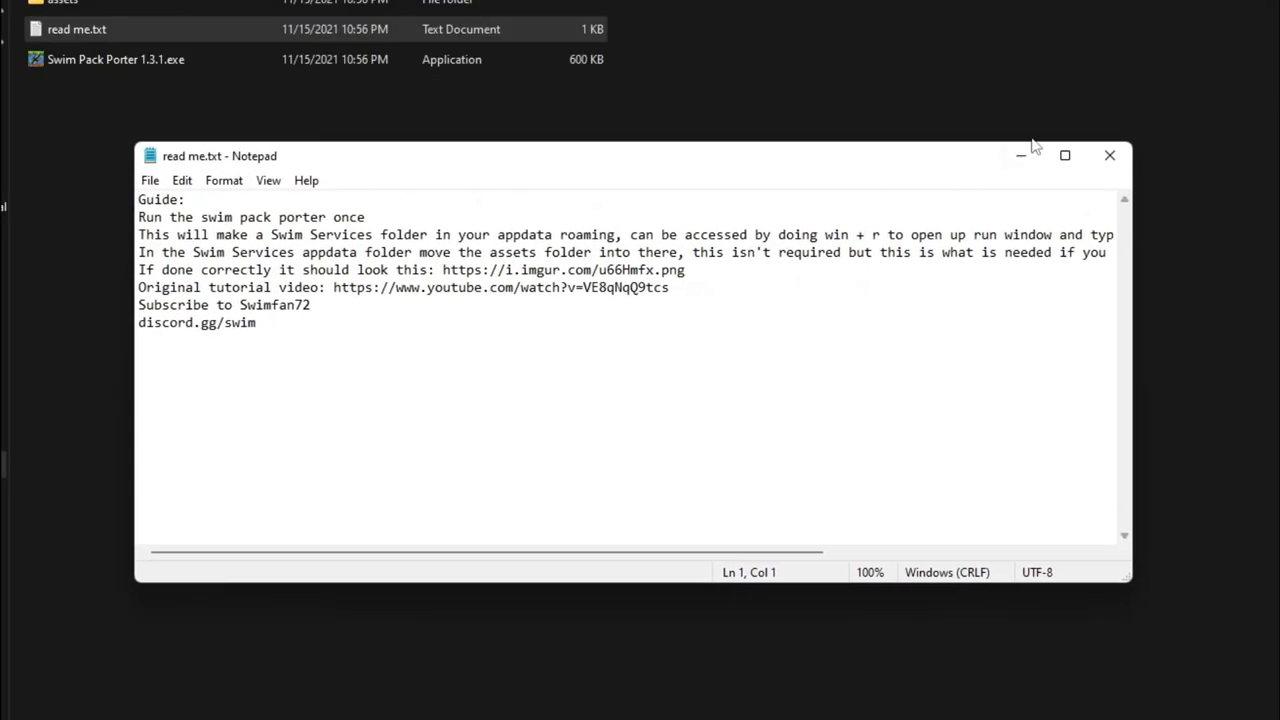
mouse_move(1109, 158)
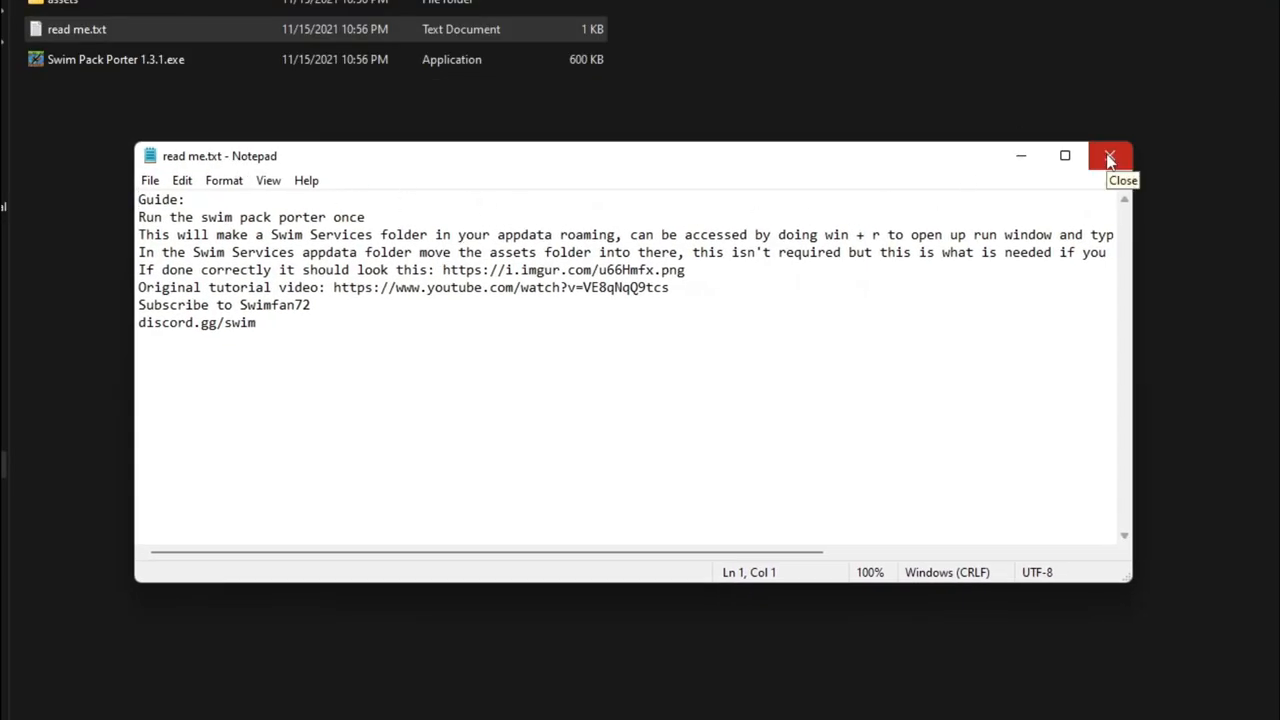
click(1109, 156)
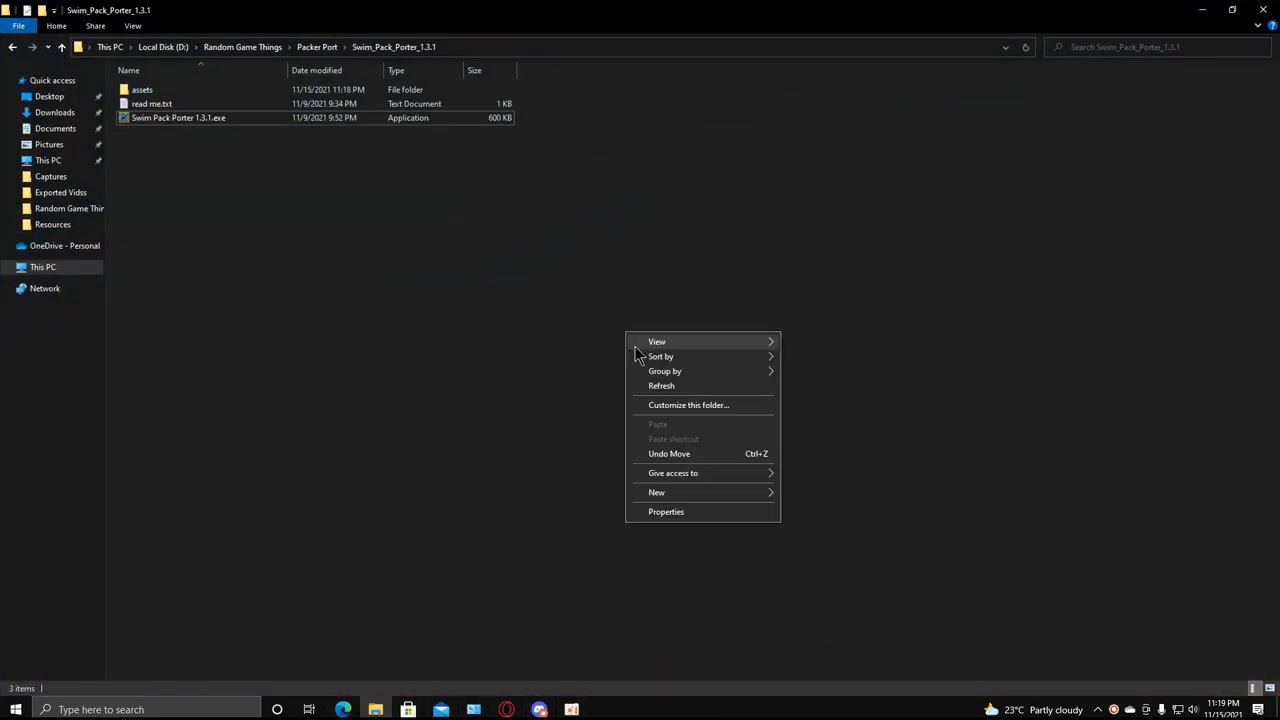
Launch Swim Pack Porter 1.3.1.exe, dismiss the Java runtime notice, and relaunch it.
click(205, 144)
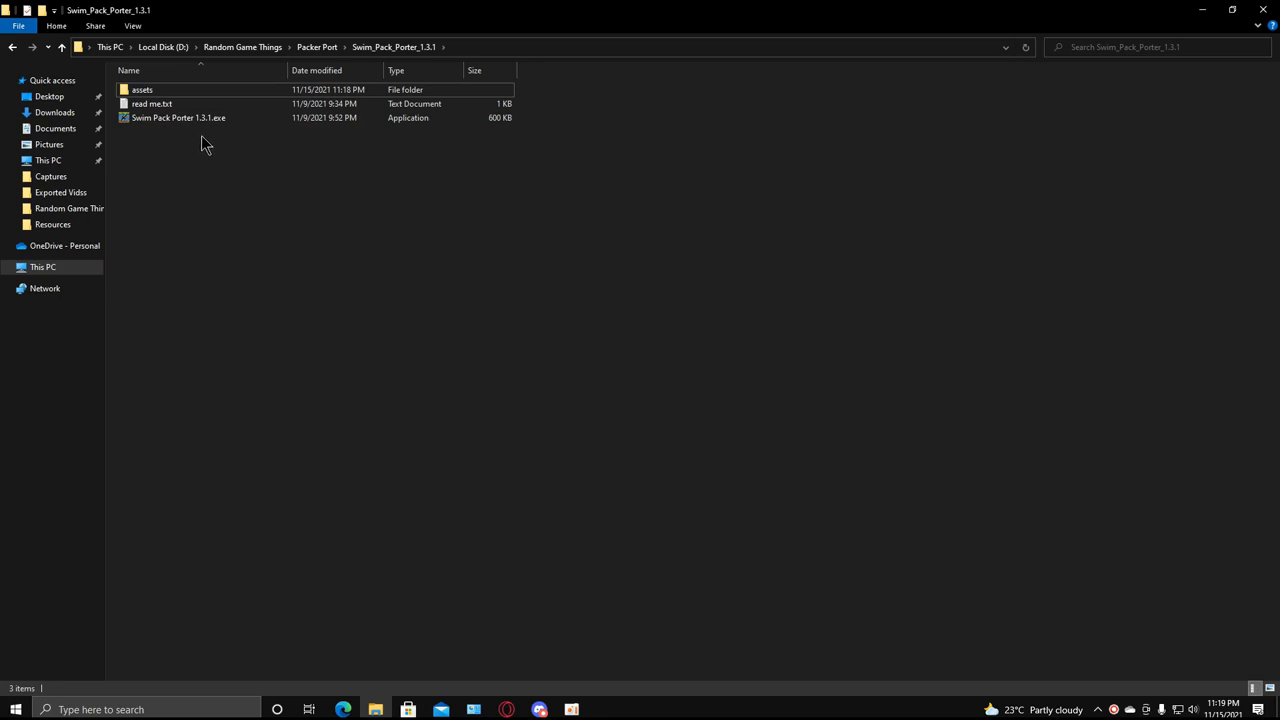
double_click(178, 117)
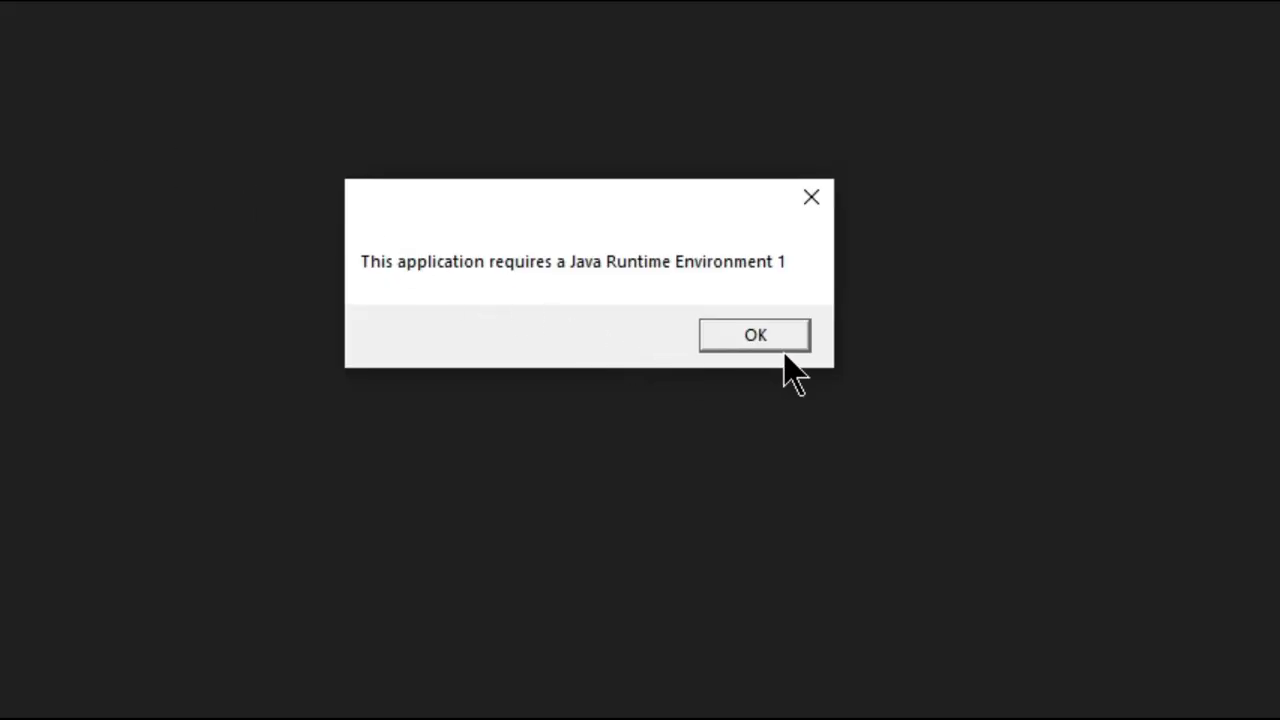
click(754, 335)
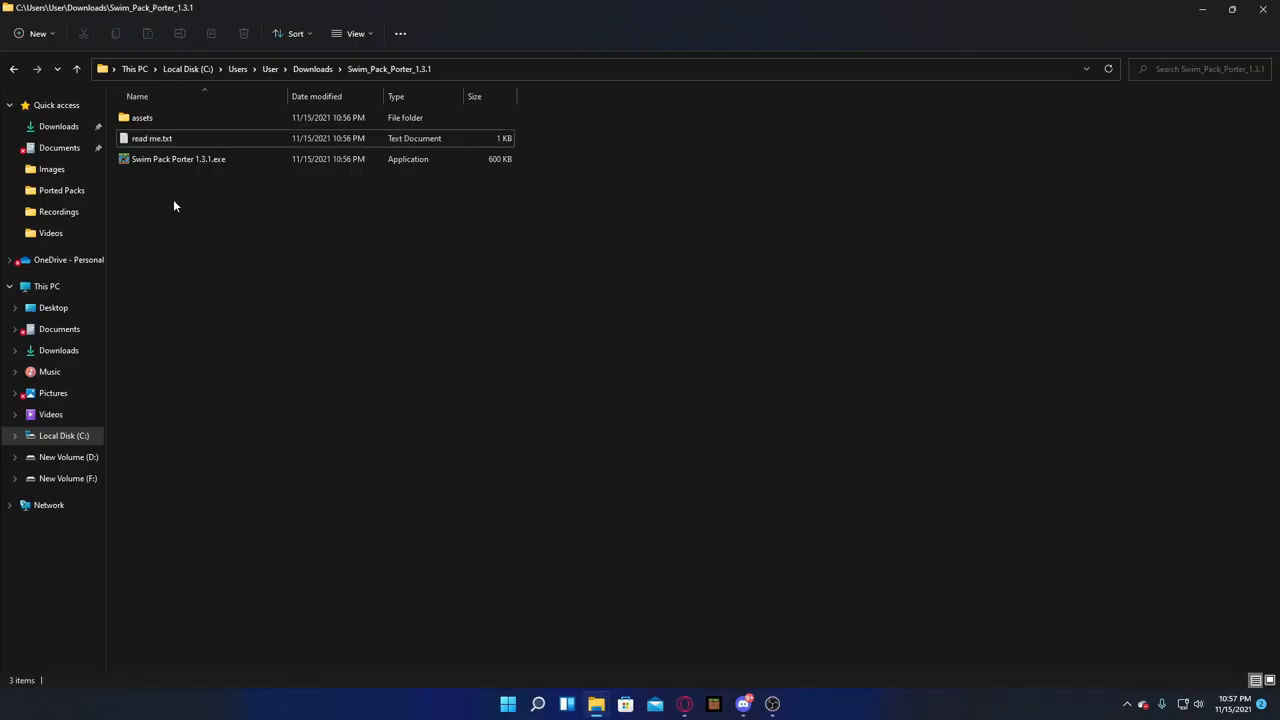
double_click(178, 159)
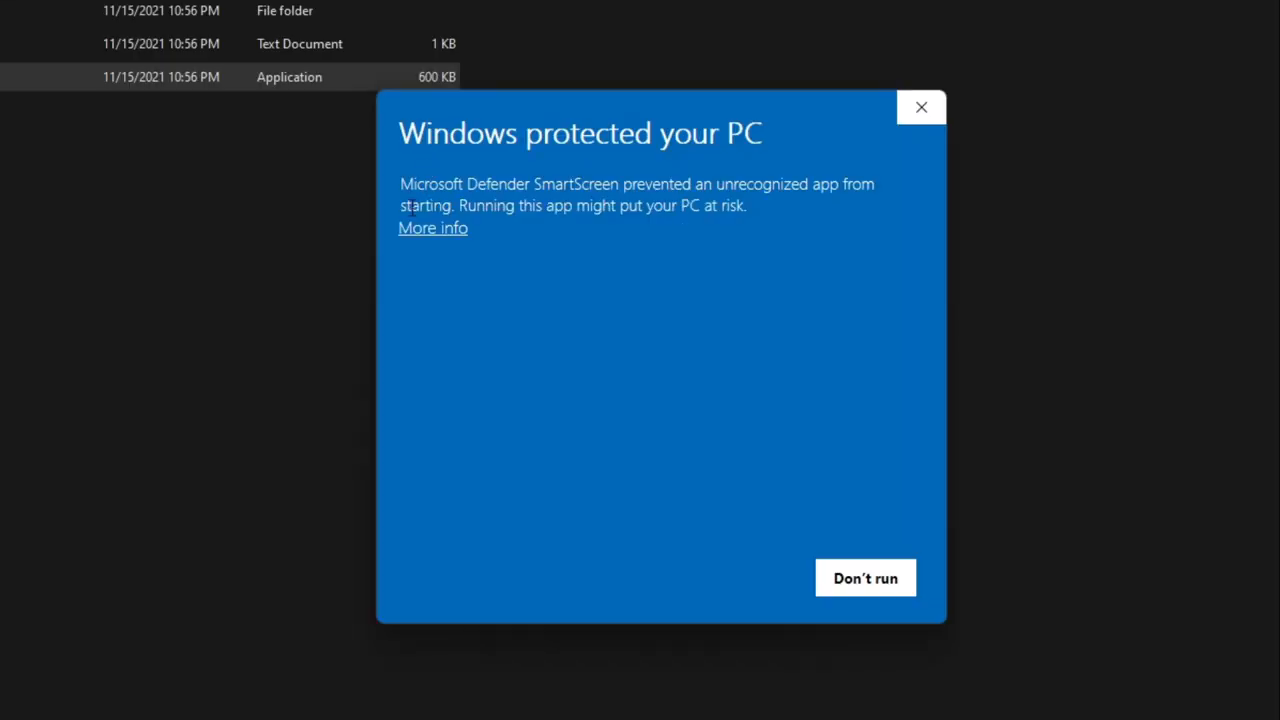
mouse_move(450, 232)
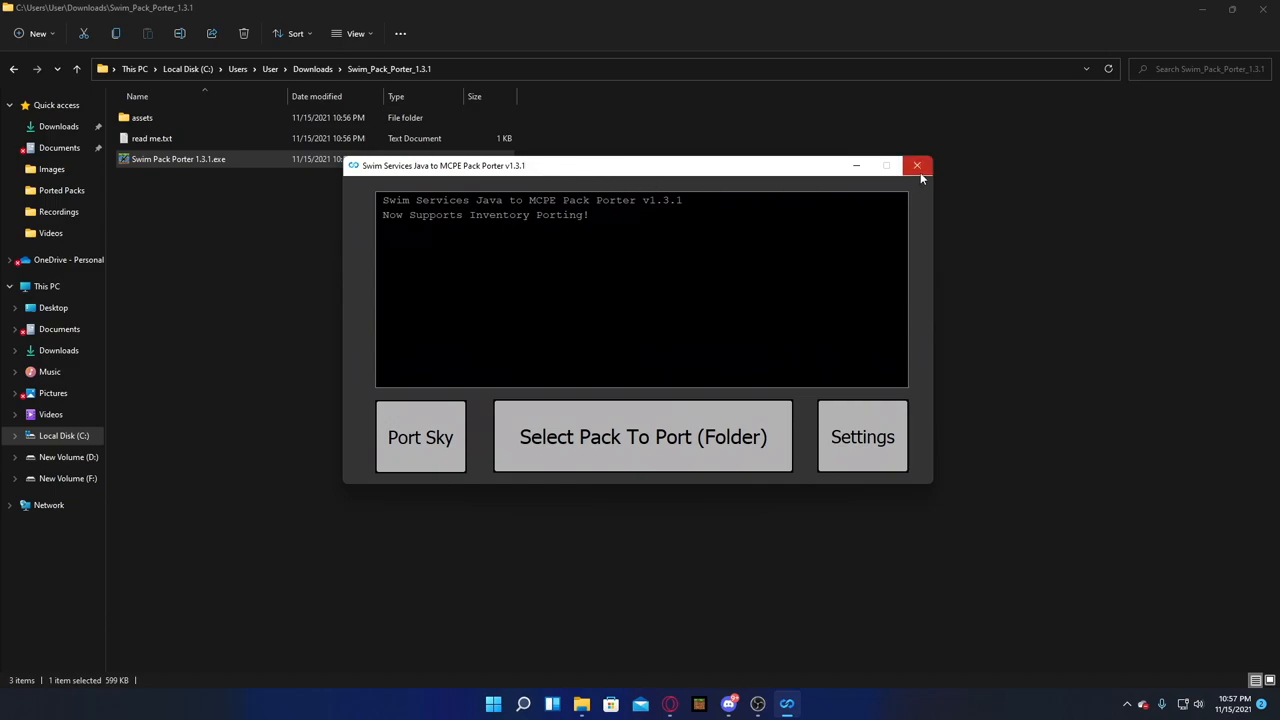
Close the porter and cut the porter's assets folder.
click(916, 165)
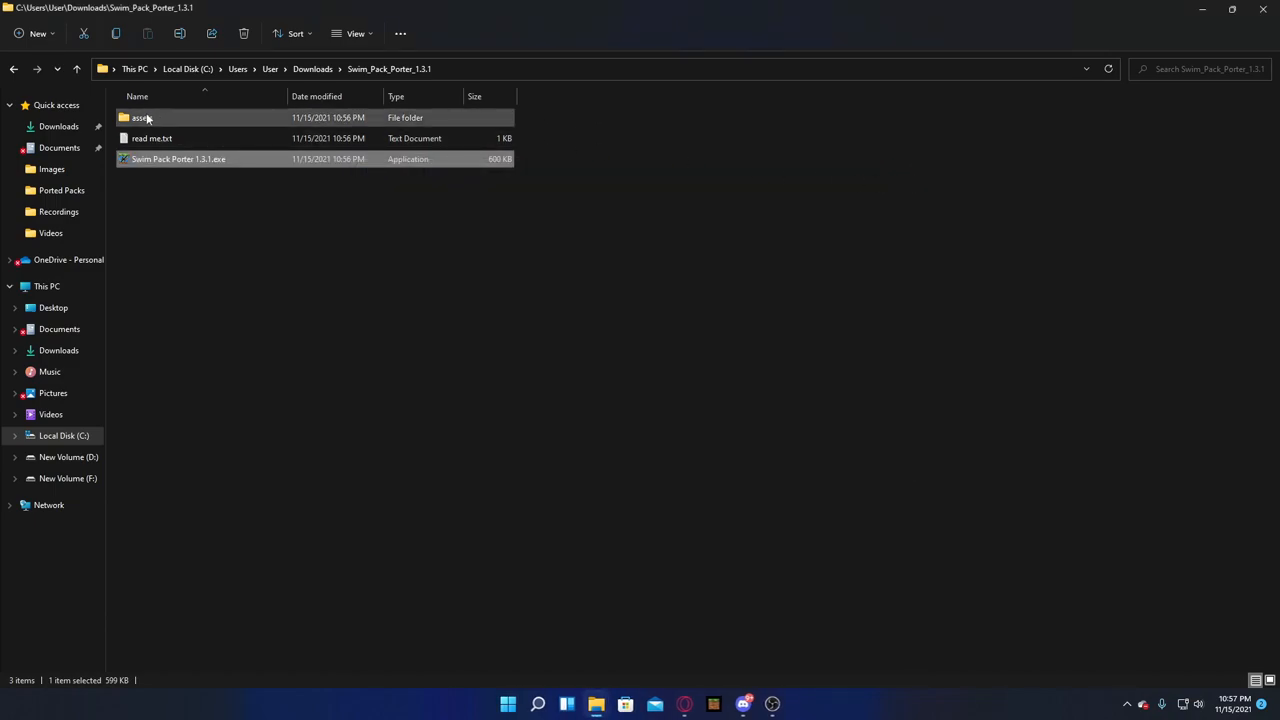
right_click(141, 117)
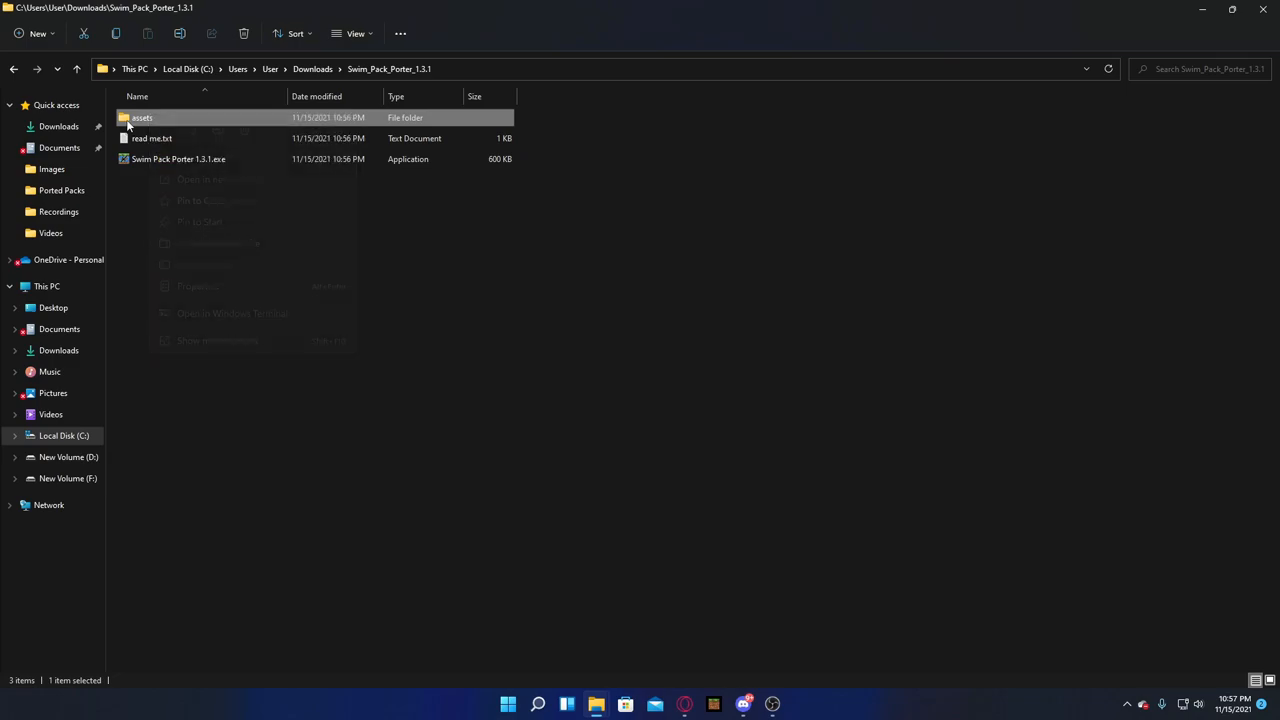
click(178, 159)
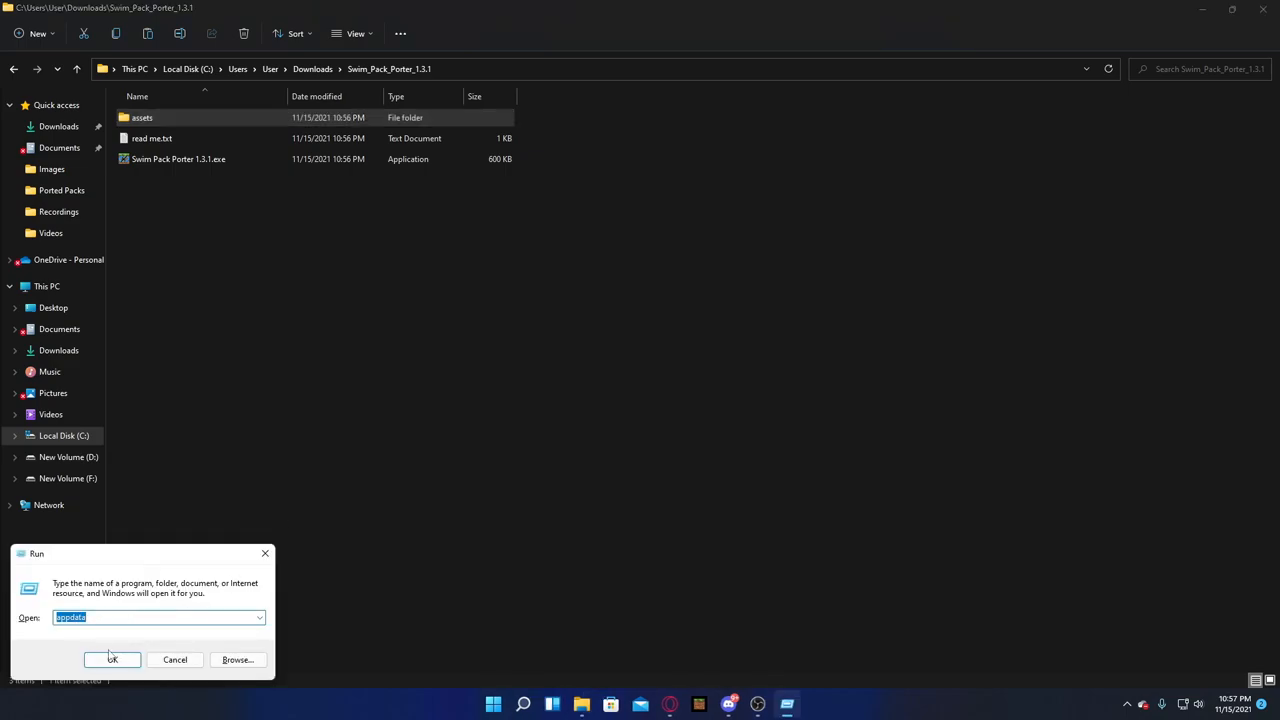
Open AppData Roaming > Swim Services to paste the assets folder there.
click(112, 659)
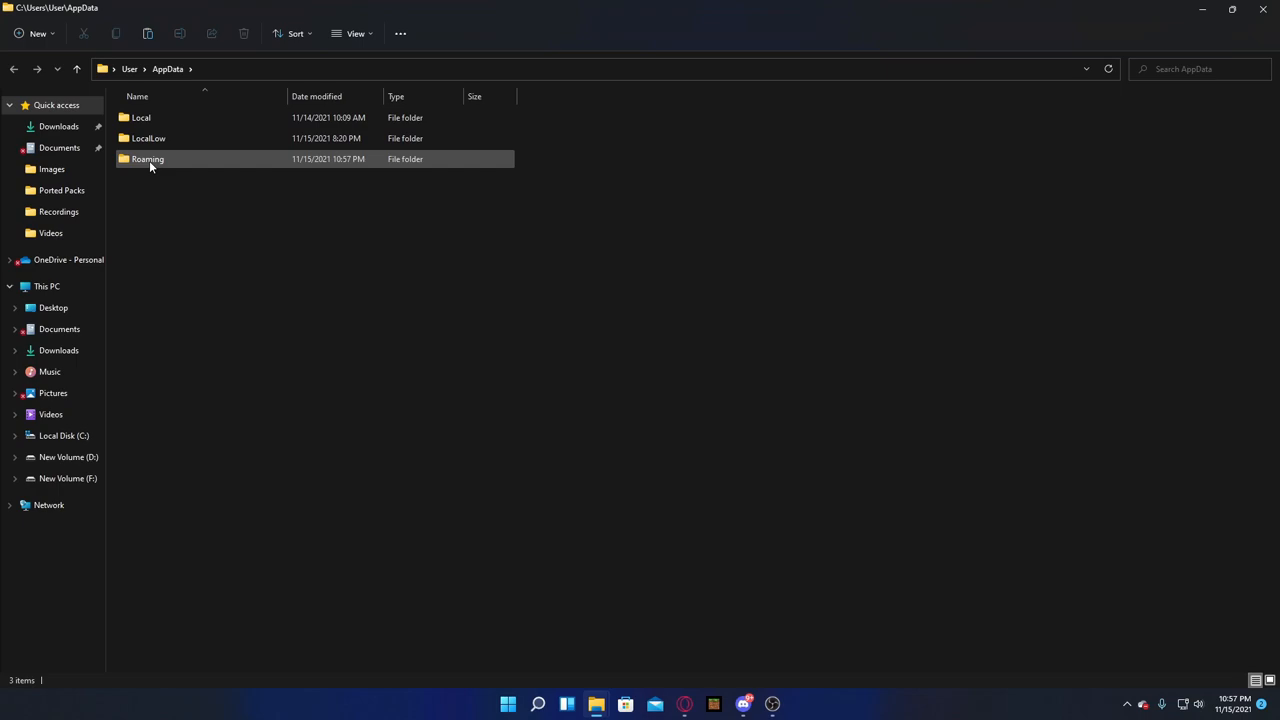
double_click(147, 158)
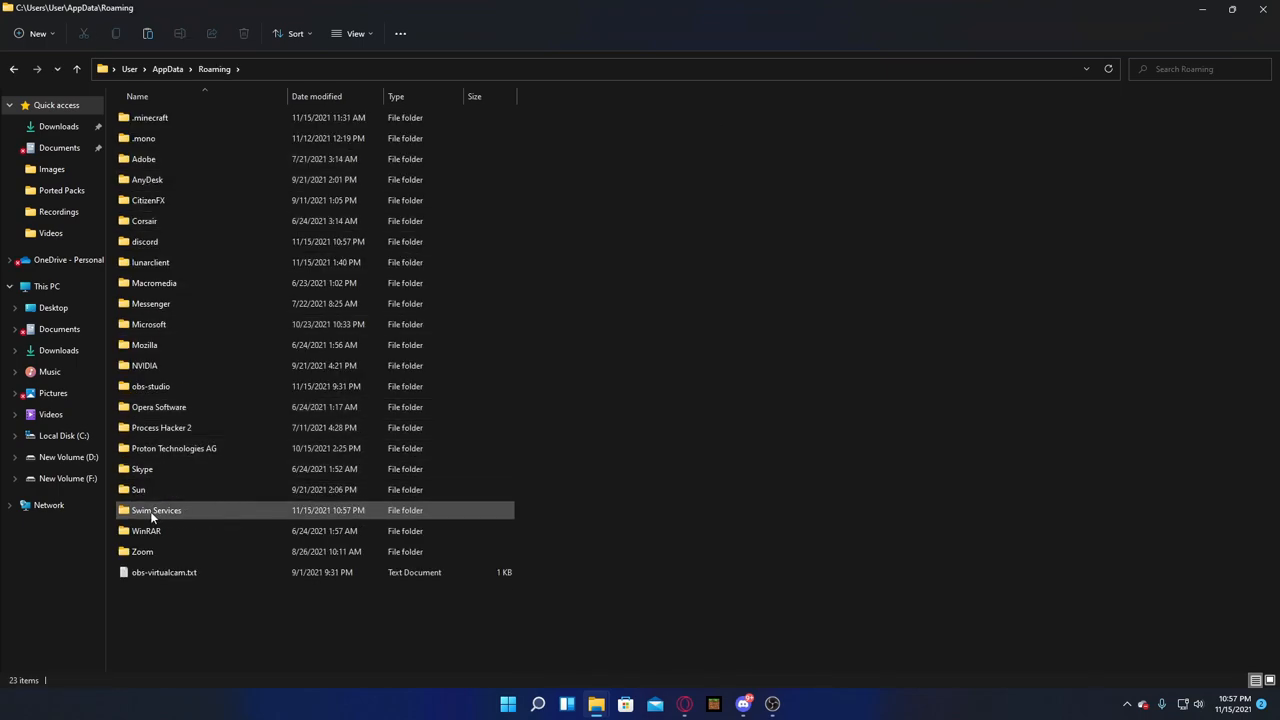
double_click(156, 510)
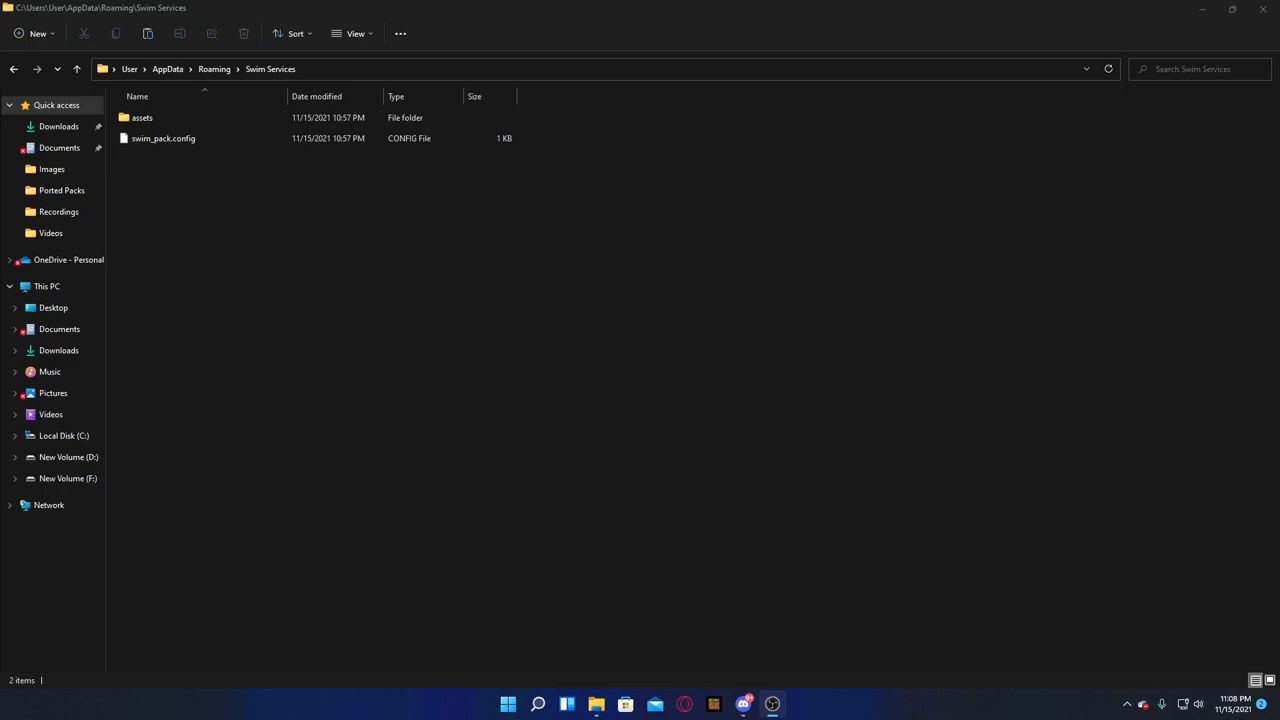
mouse_move(276, 218)
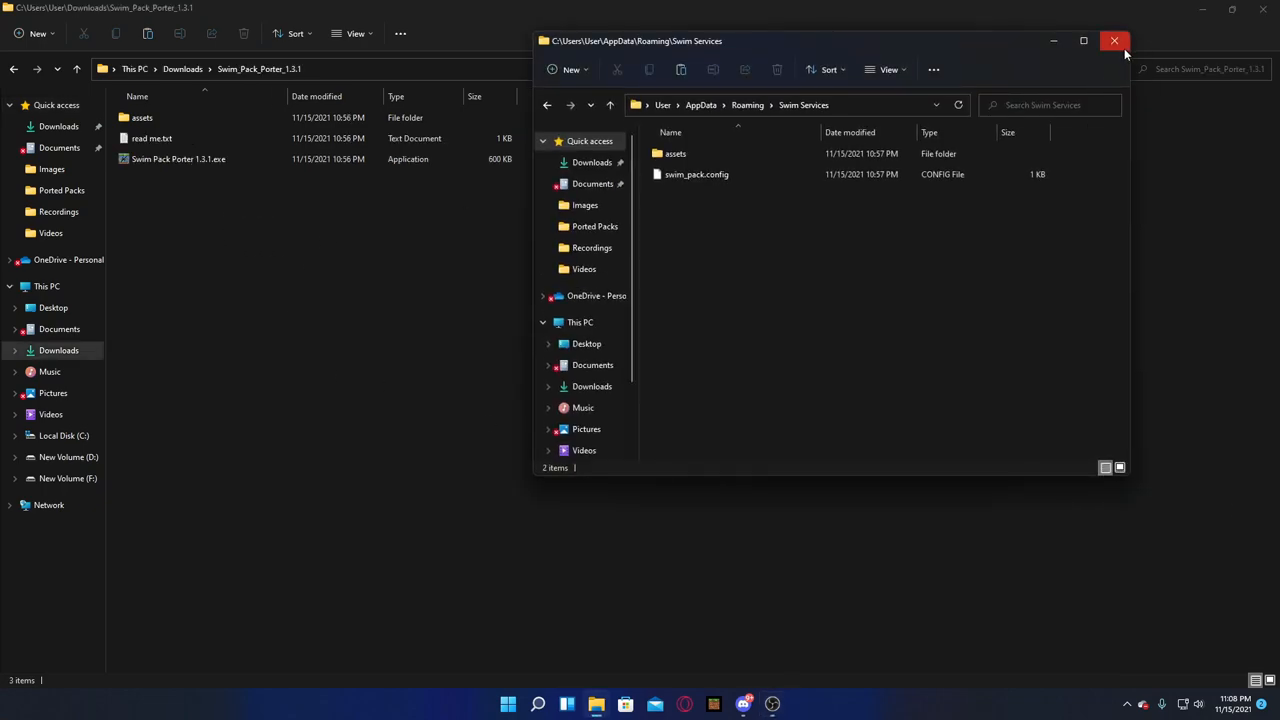
Close the Swim Services window and relaunch Swim Pack Porter 1.3.1.exe.
click(1114, 41)
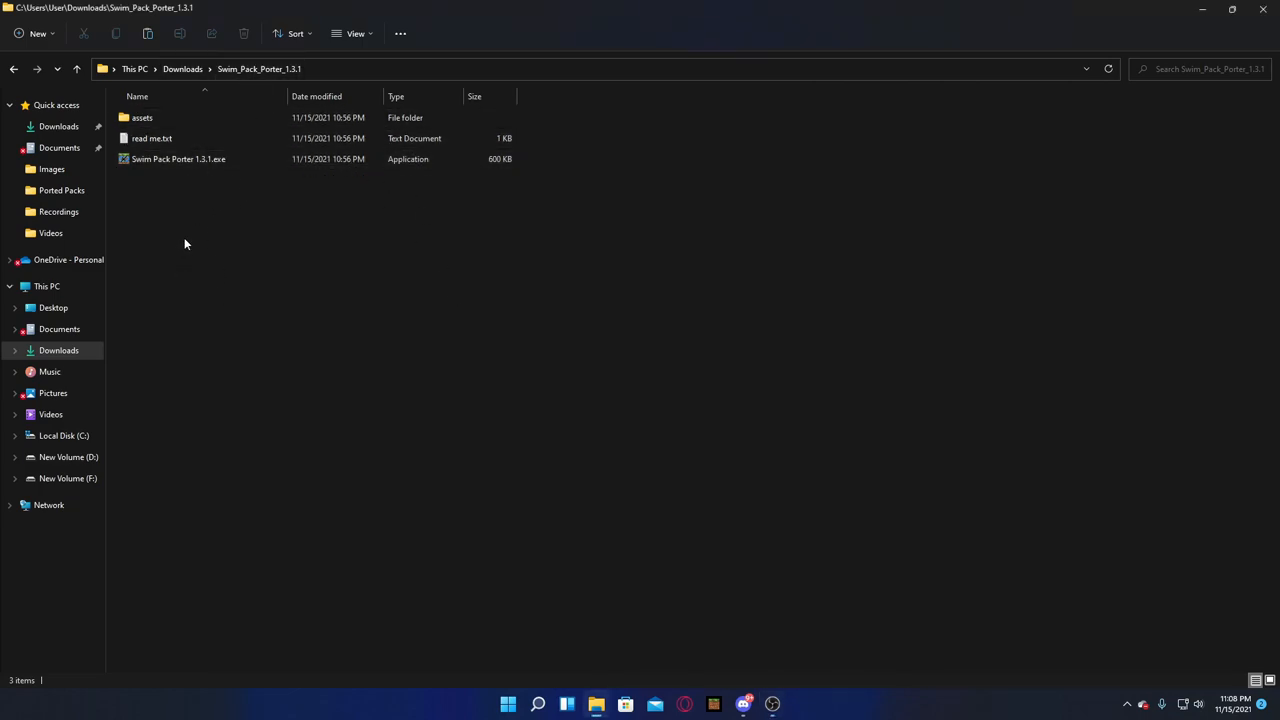
click(178, 159)
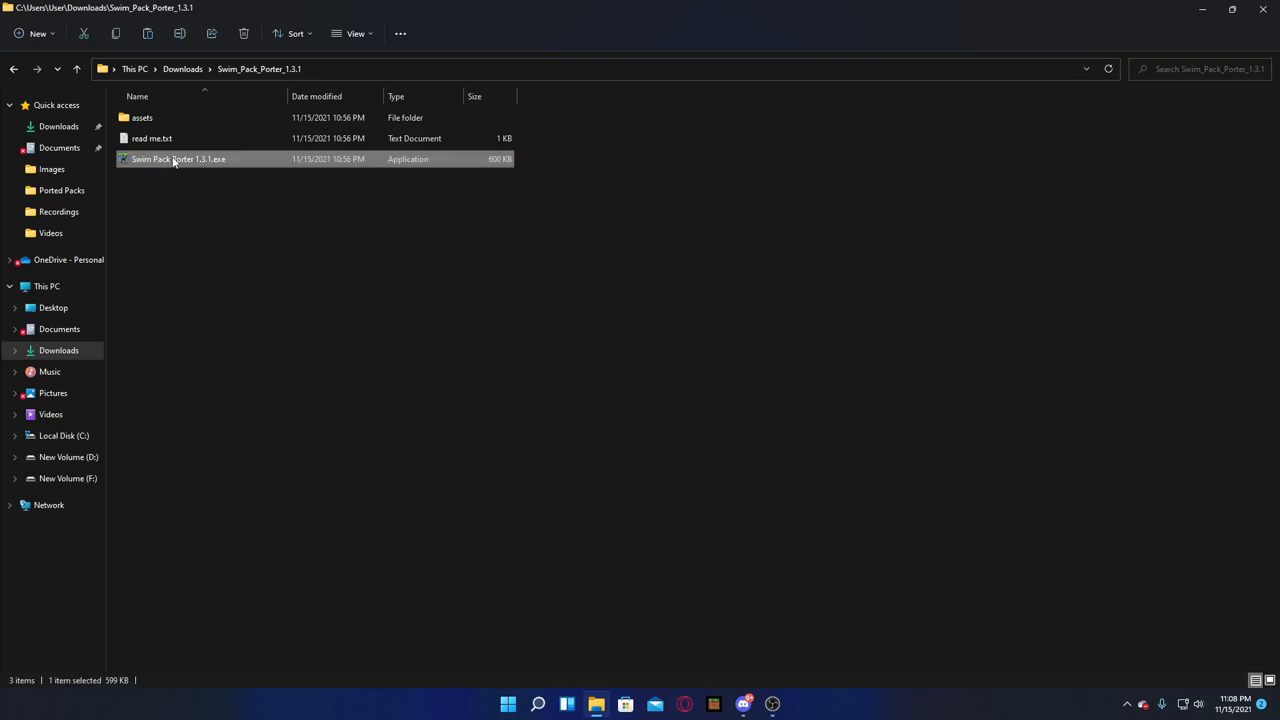
double_click(177, 159)
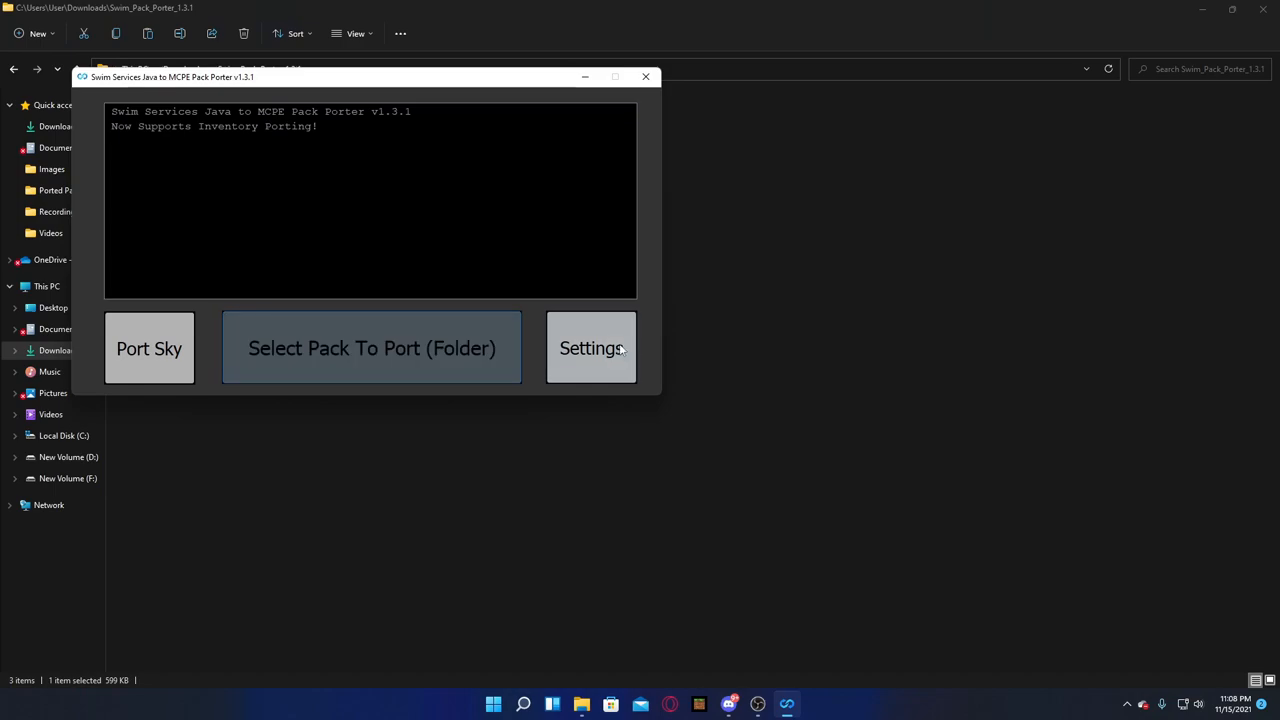
Set auto-zipped .mcpack output with Desktop as save location, and apply settings.
click(591, 348)
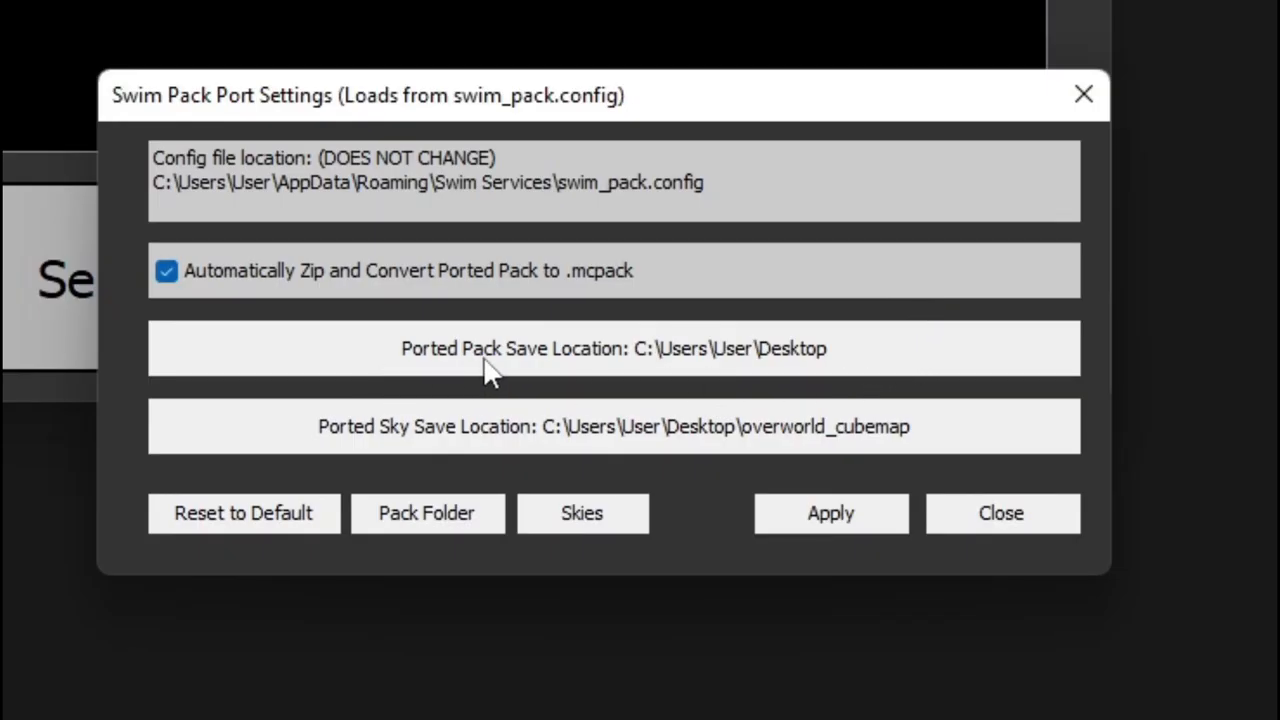
mouse_move(720, 370)
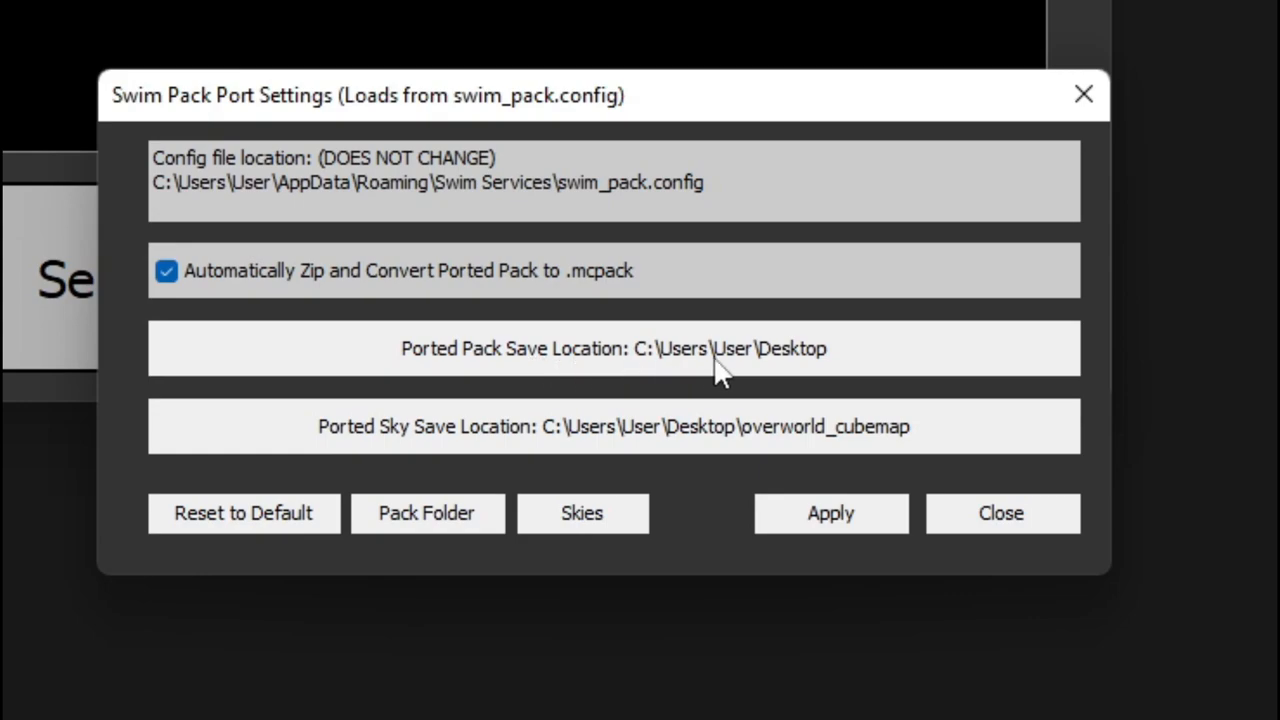
mouse_move(728, 366)
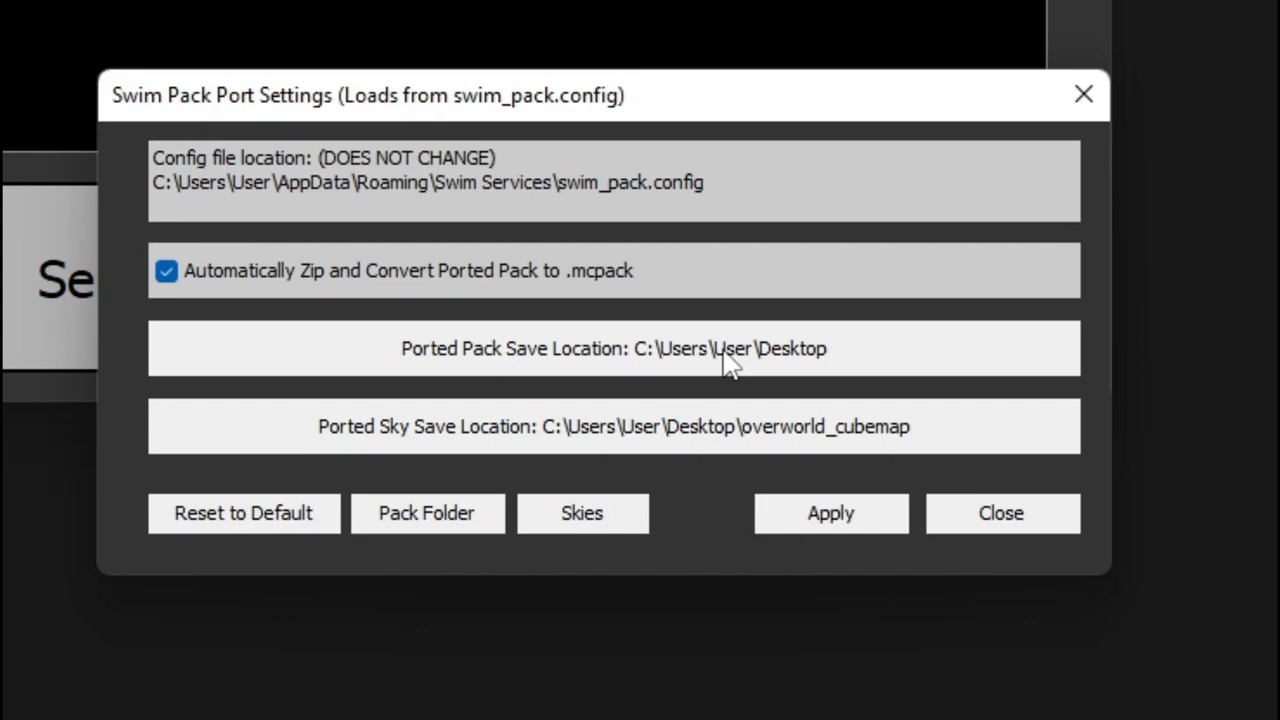
mouse_move(528, 448)
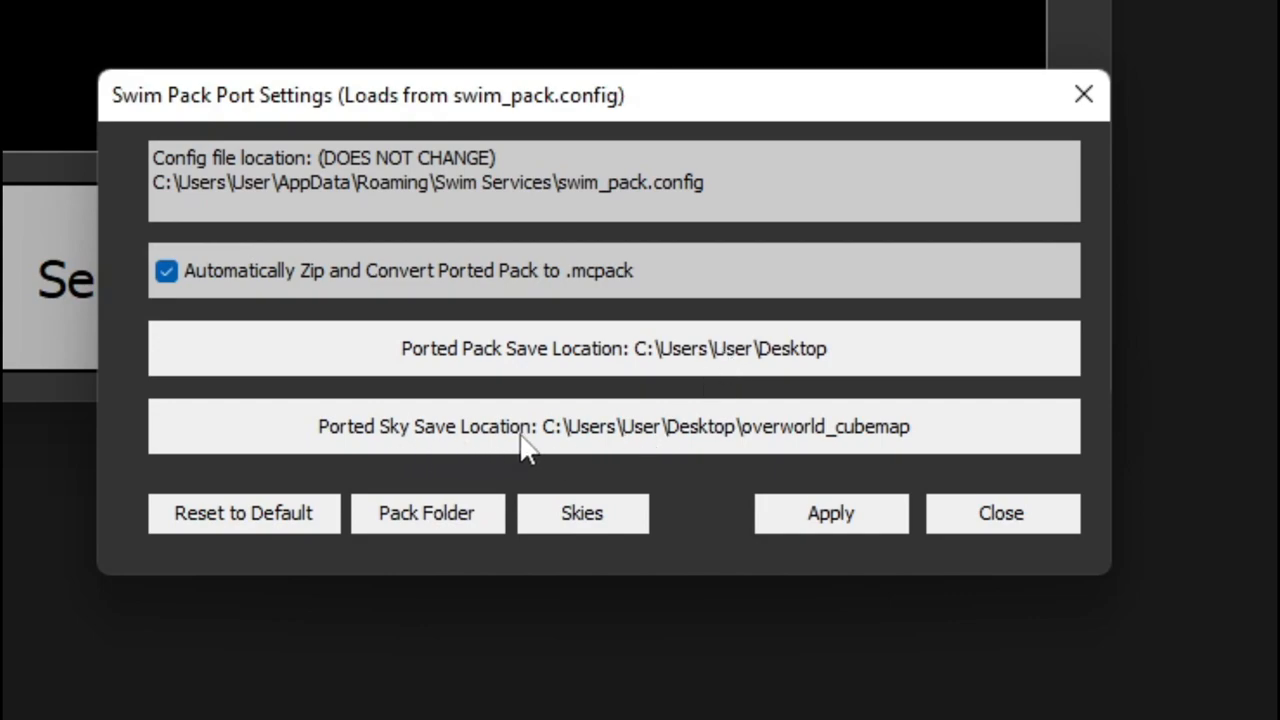
mouse_move(665, 445)
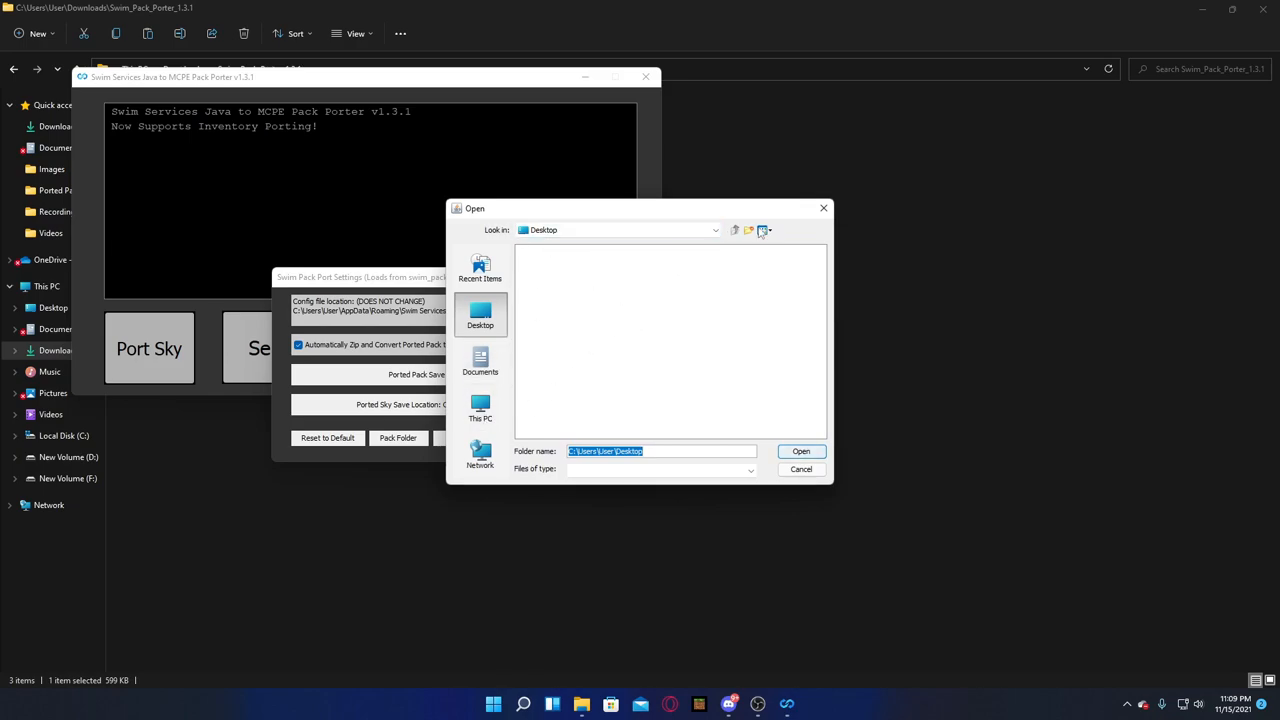
click(801, 451)
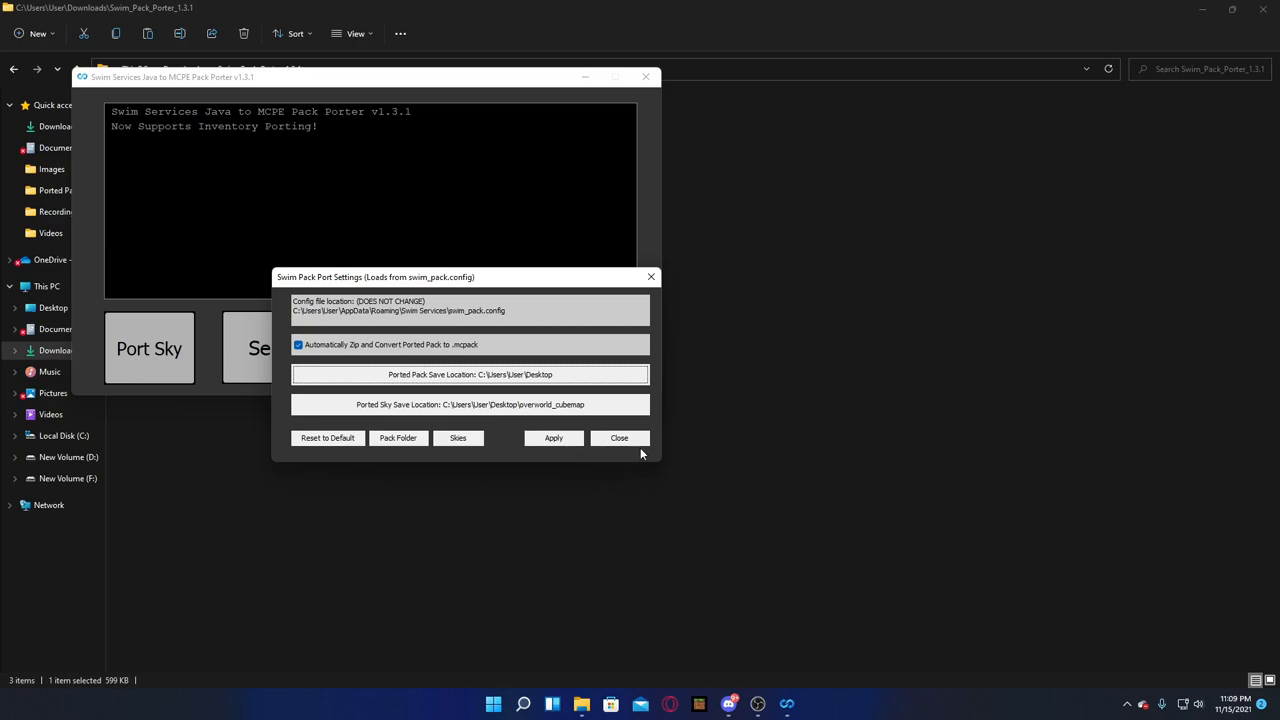
mouse_move(555, 440)
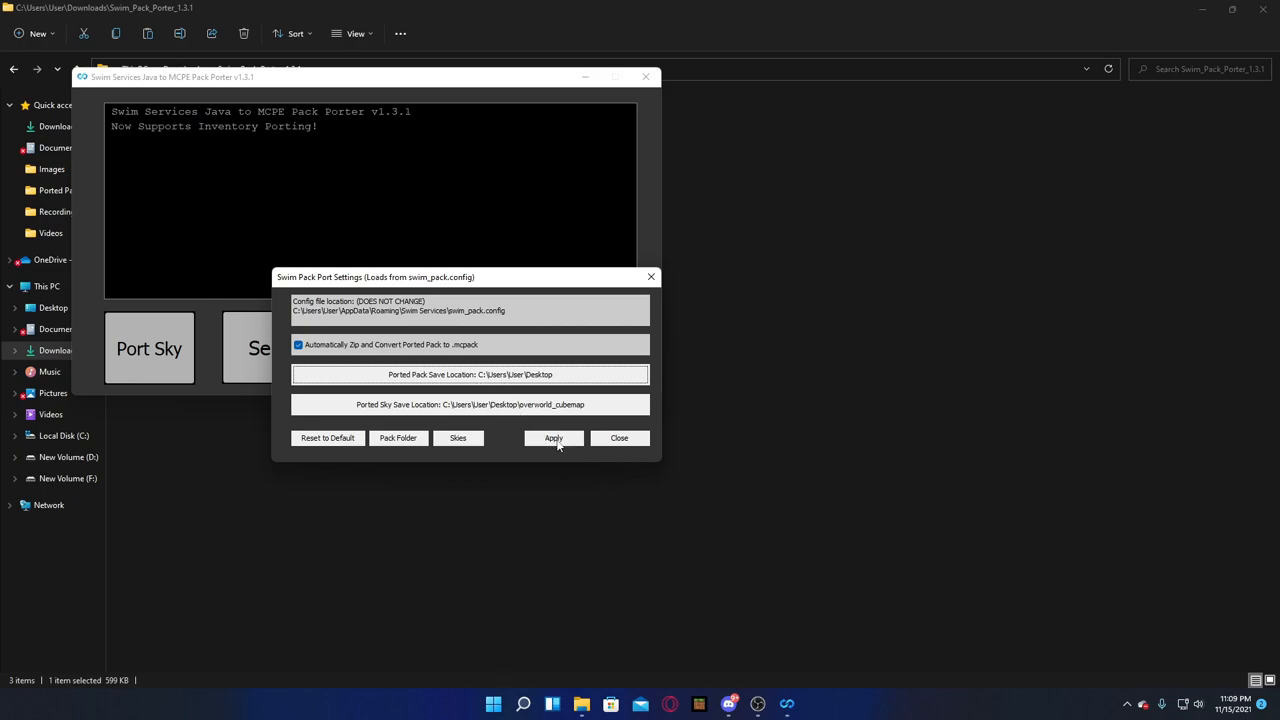
click(553, 437)
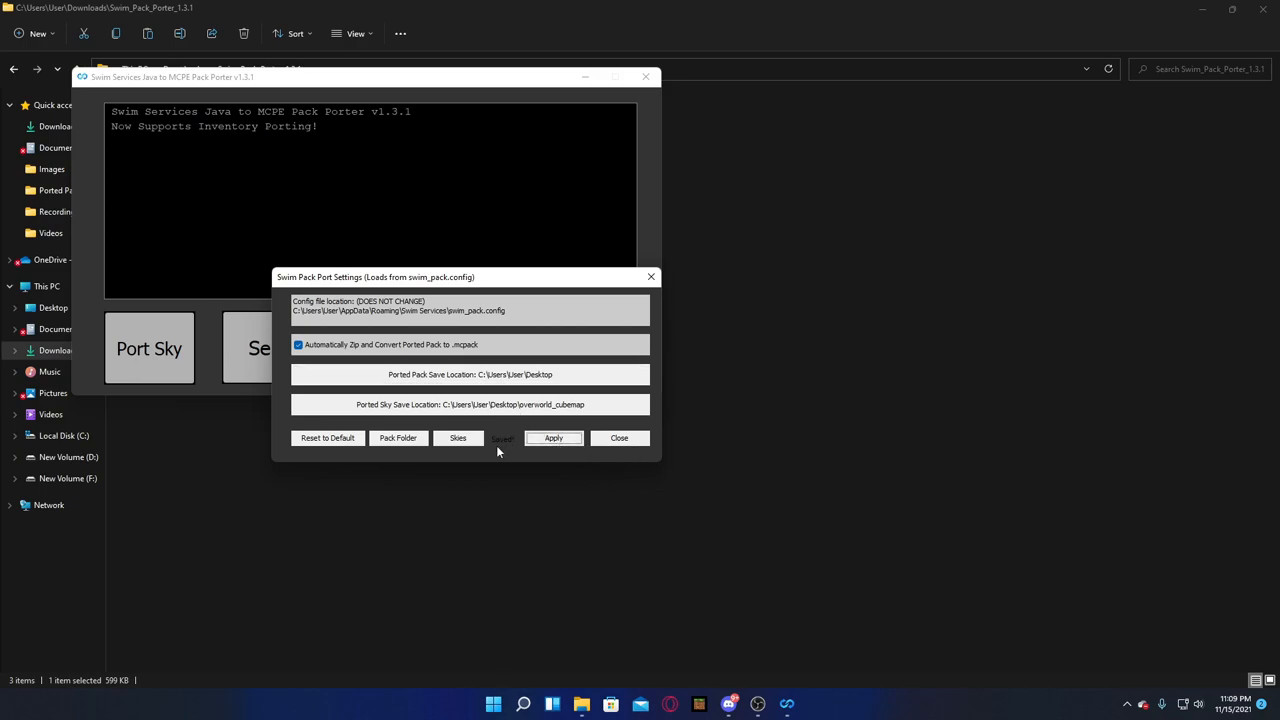
click(619, 437)
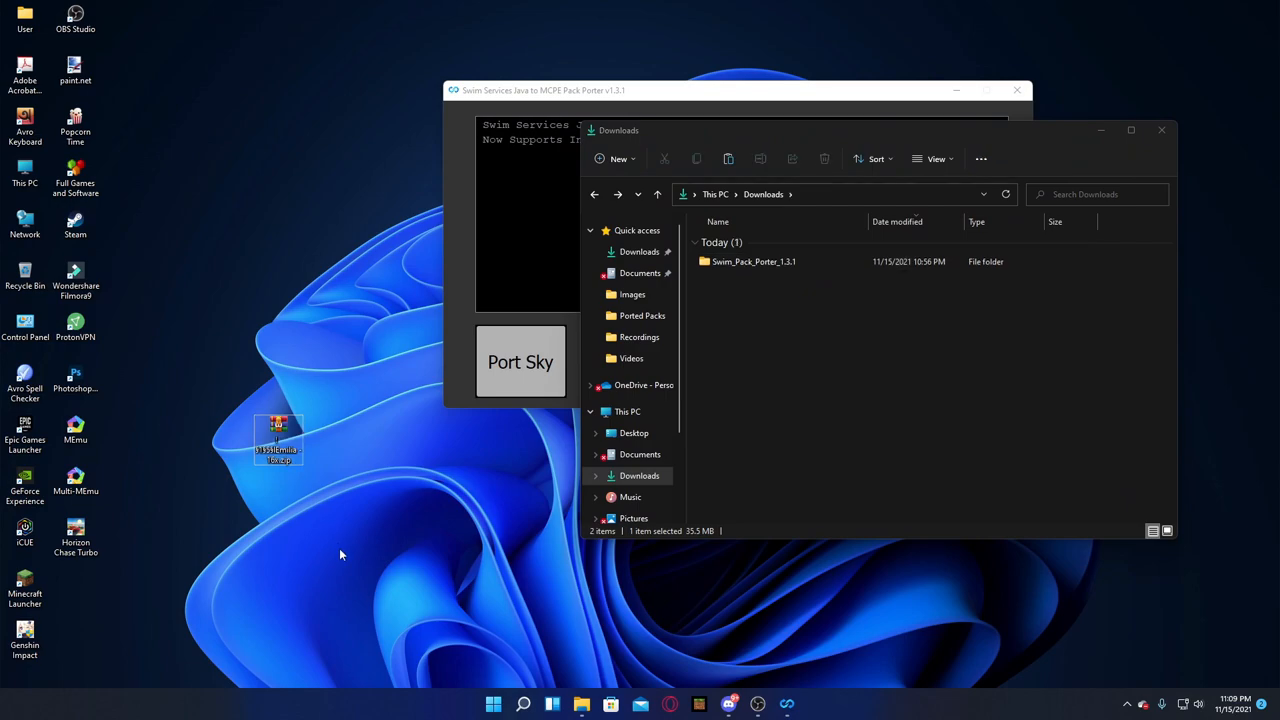
Extract the zipped Emilia 16x pack on the Desktop into its own folder.
right_click(278, 438)
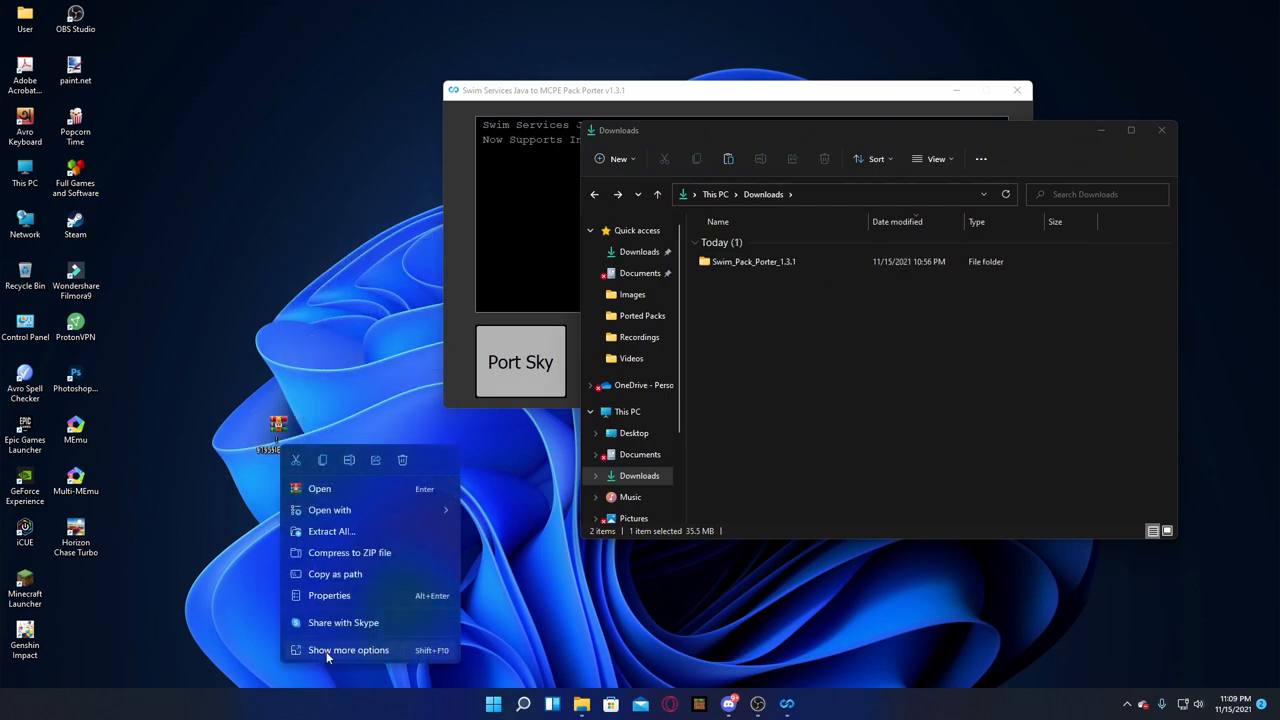
click(331, 531)
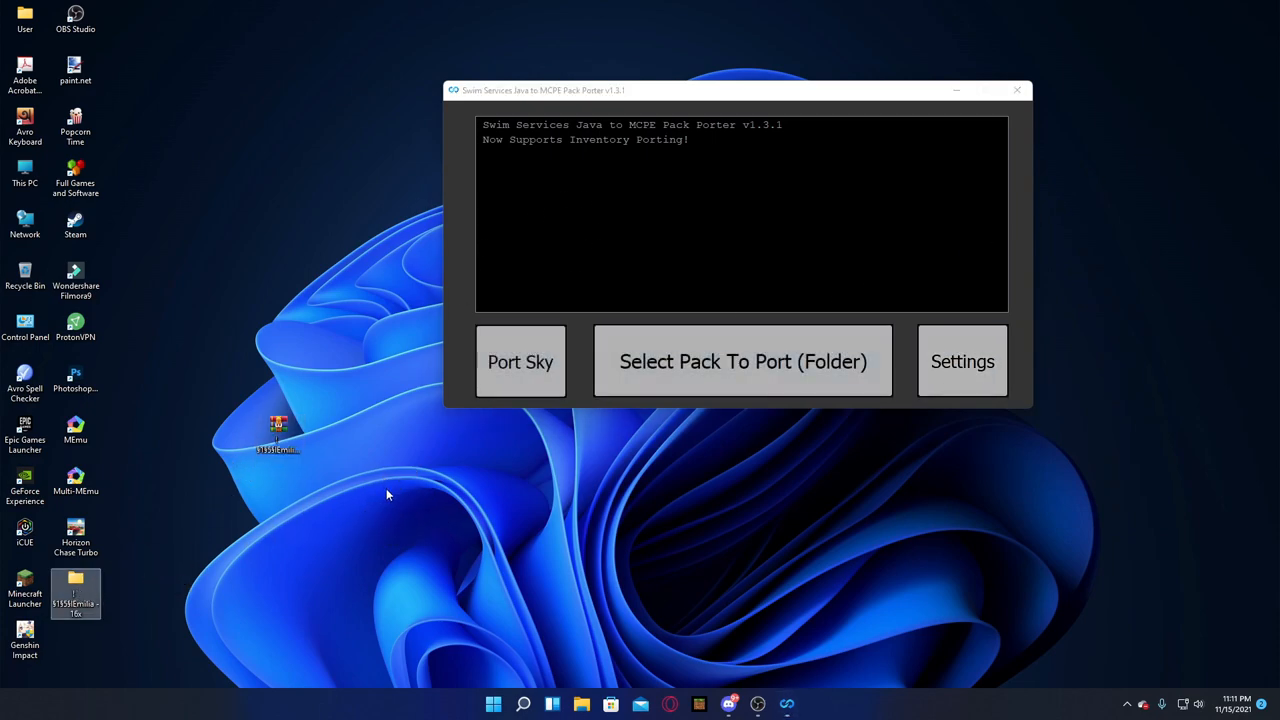
Port the Emilia - 16x folder to a .mcpack and close the porter.
click(743, 361)
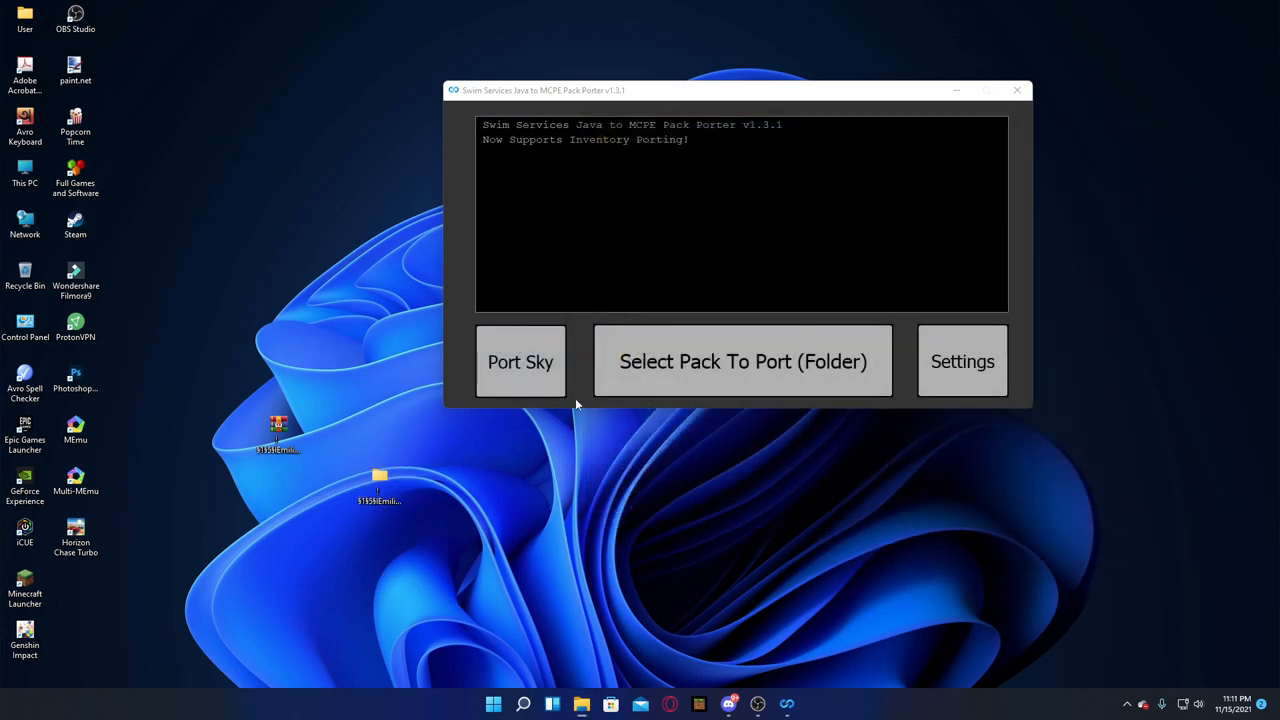
mouse_move(900, 400)
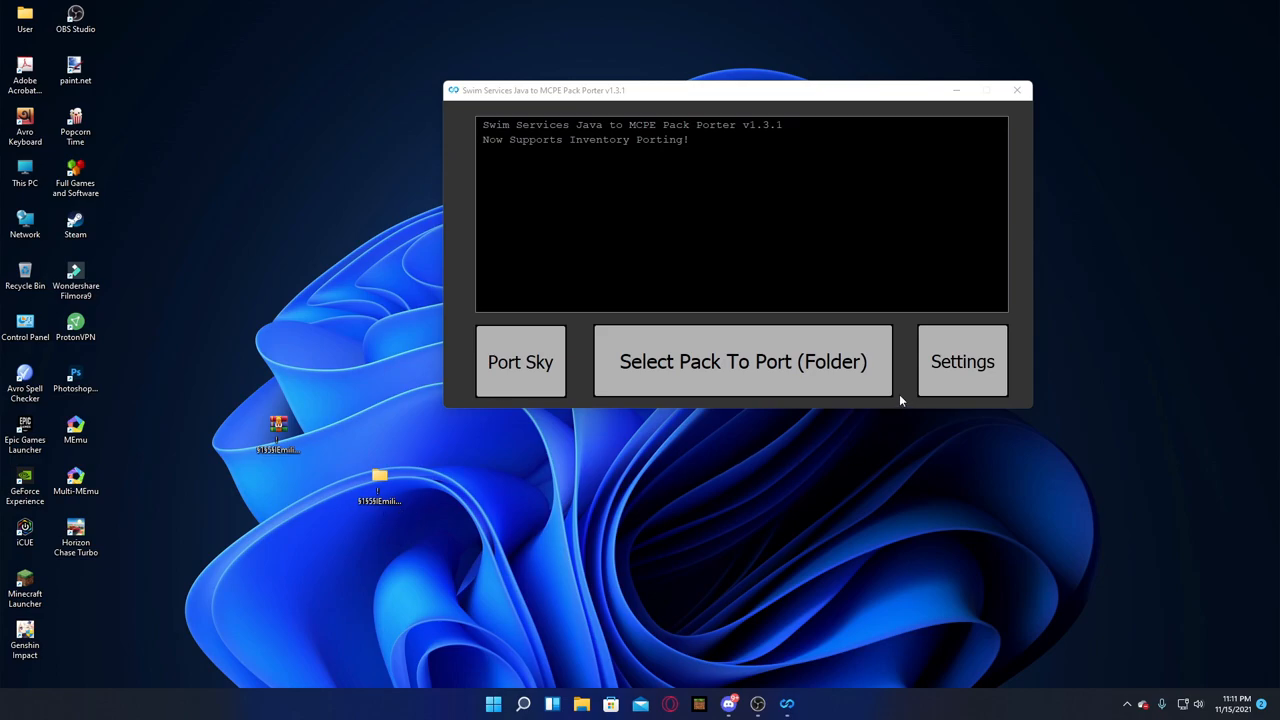
click(743, 361)
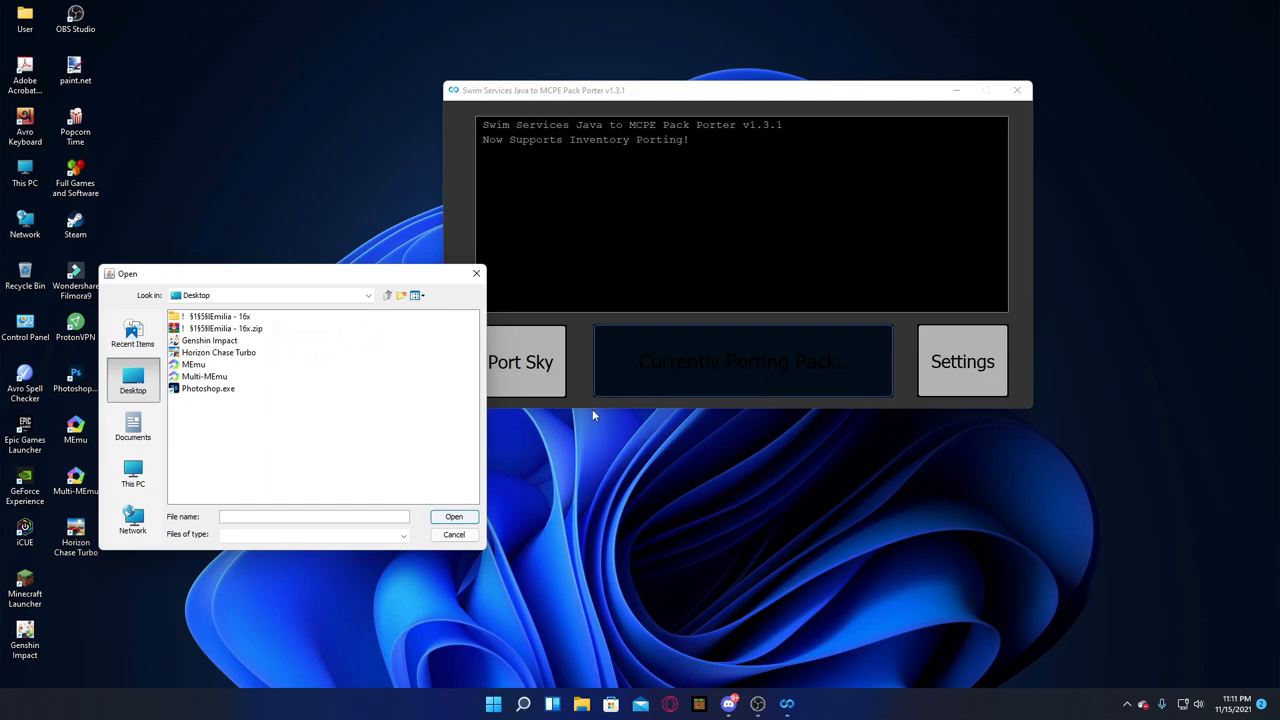
click(213, 316)
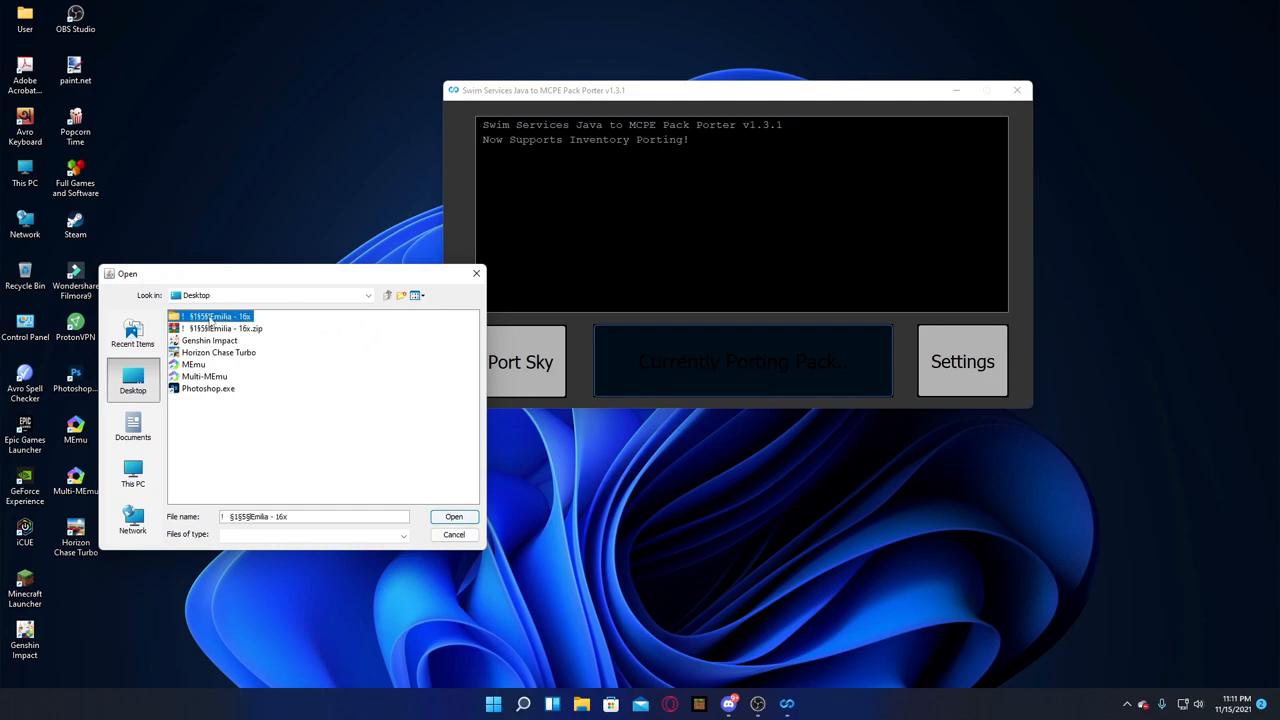
click(453, 533)
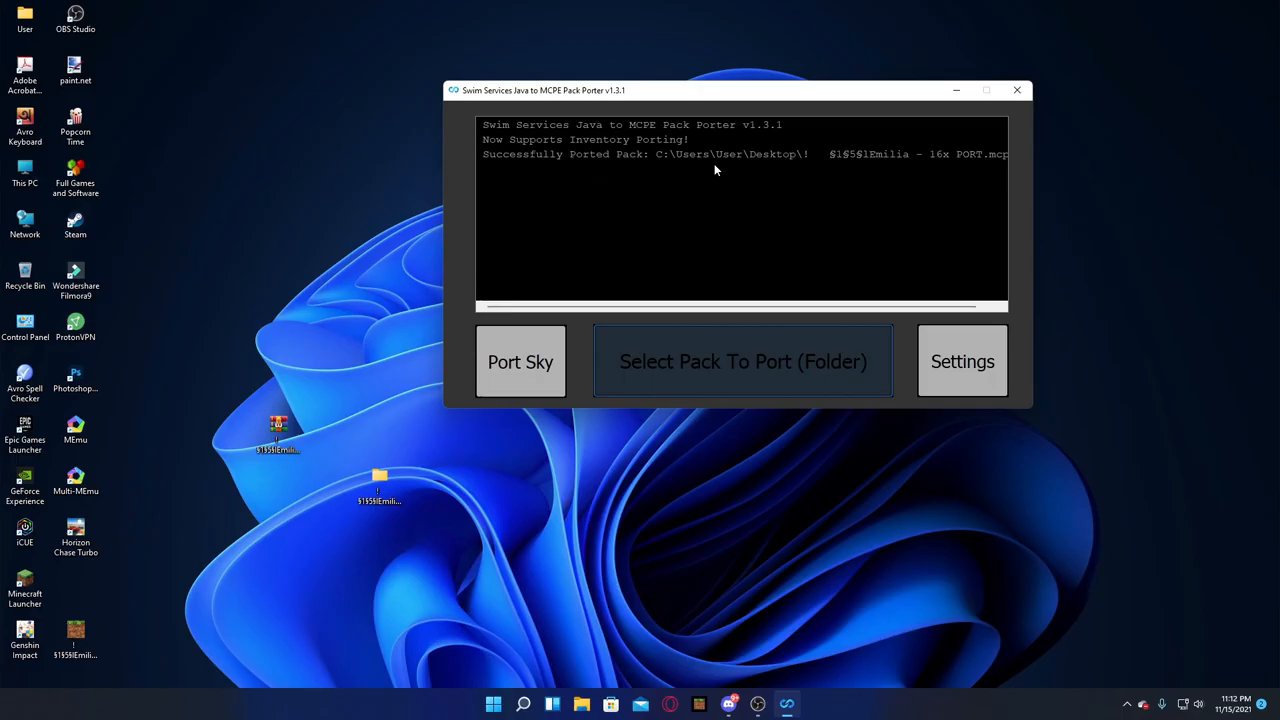
mouse_move(1017, 90)
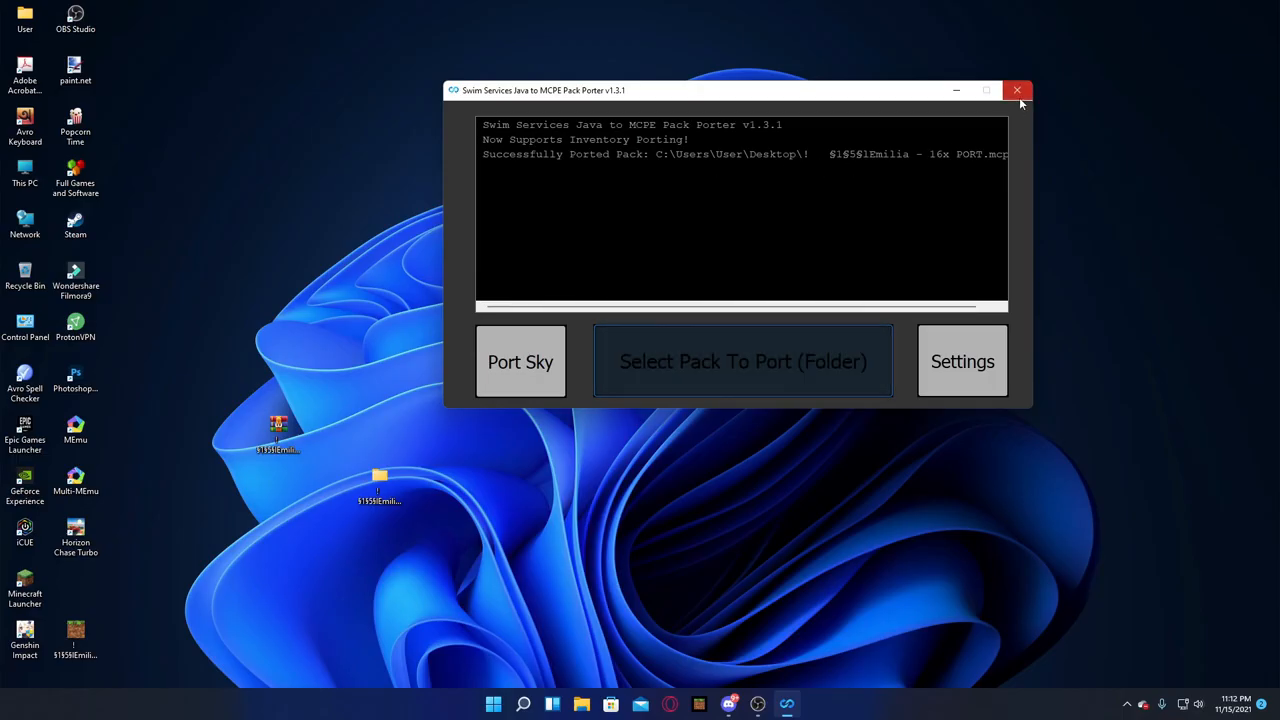
click(1017, 90)
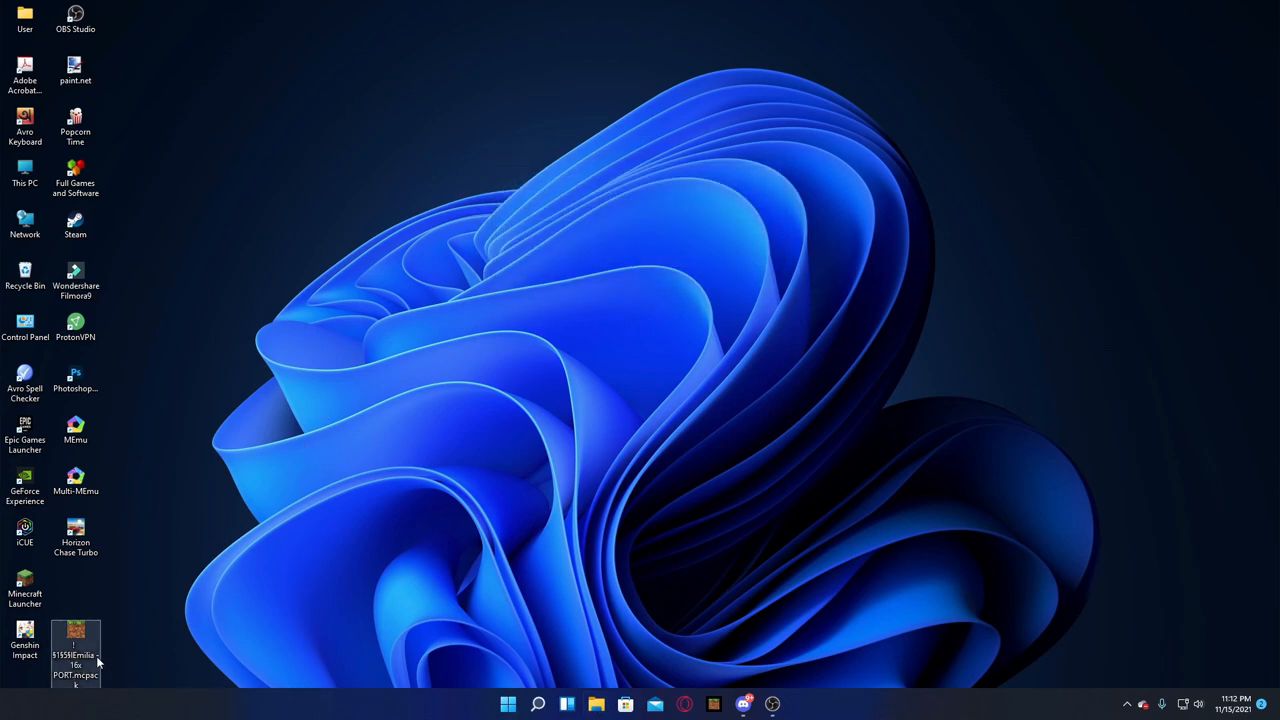
Move PORT.mcpack to the desktop centre and open it to import into Minecraft.
drag(75, 650, 582, 347)
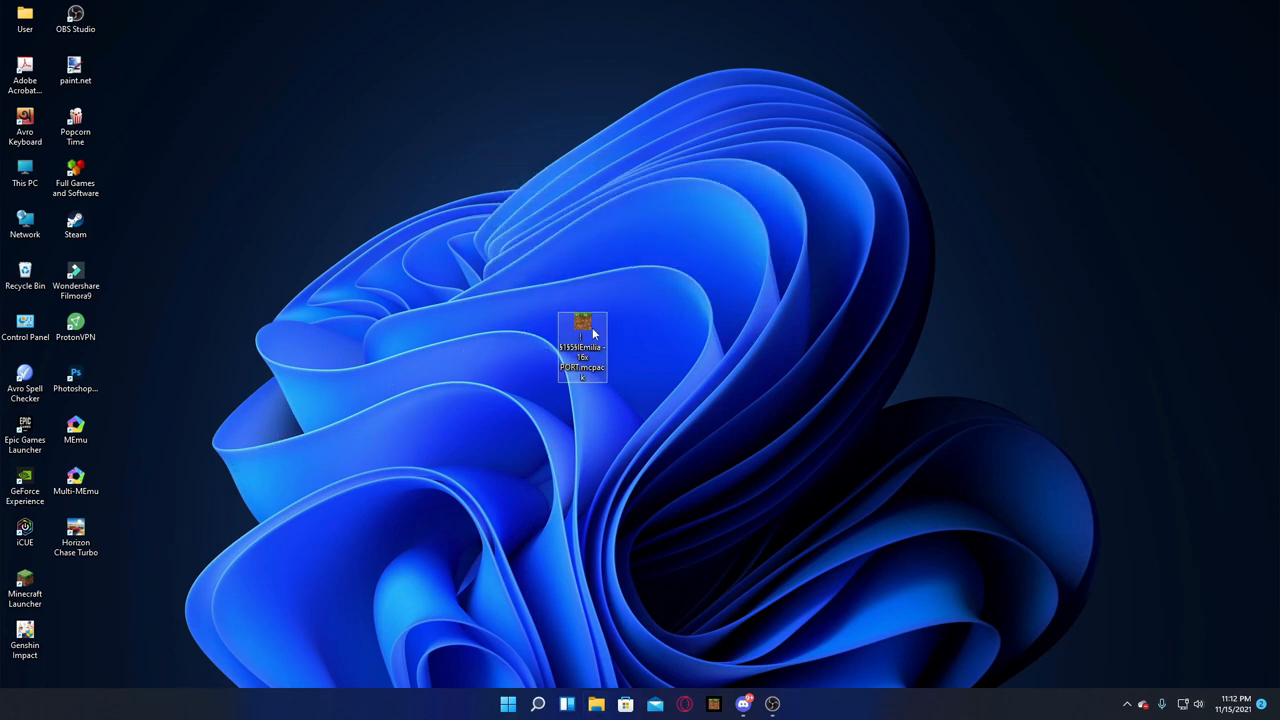
double_click(582, 347)
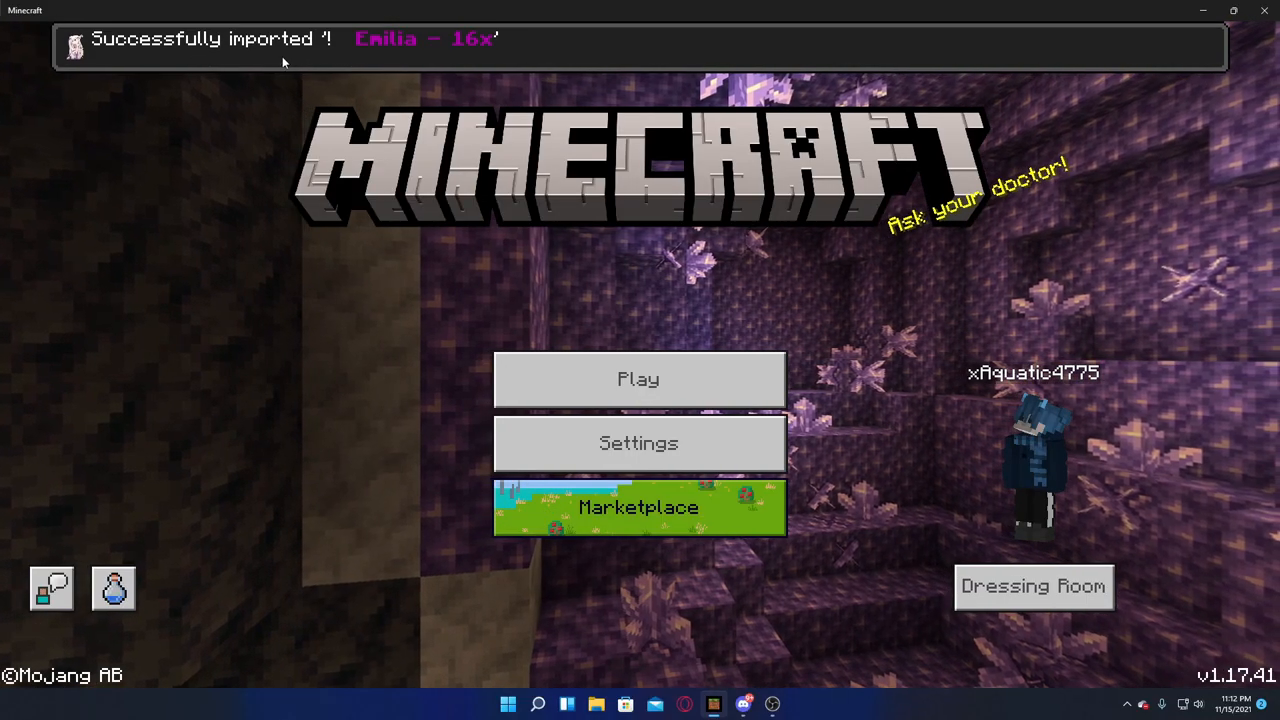
Activate Emilia - 16x from My Packs in Minecraft's Global Resources settings.
click(638, 443)
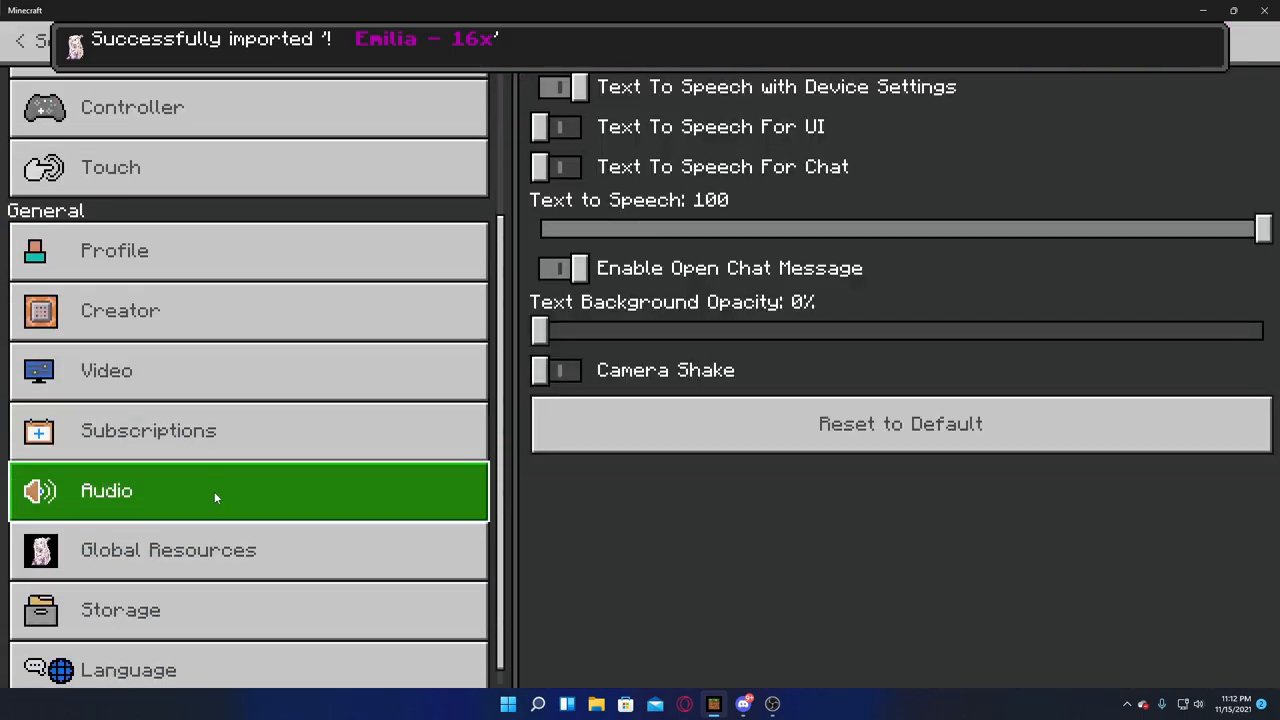
click(168, 549)
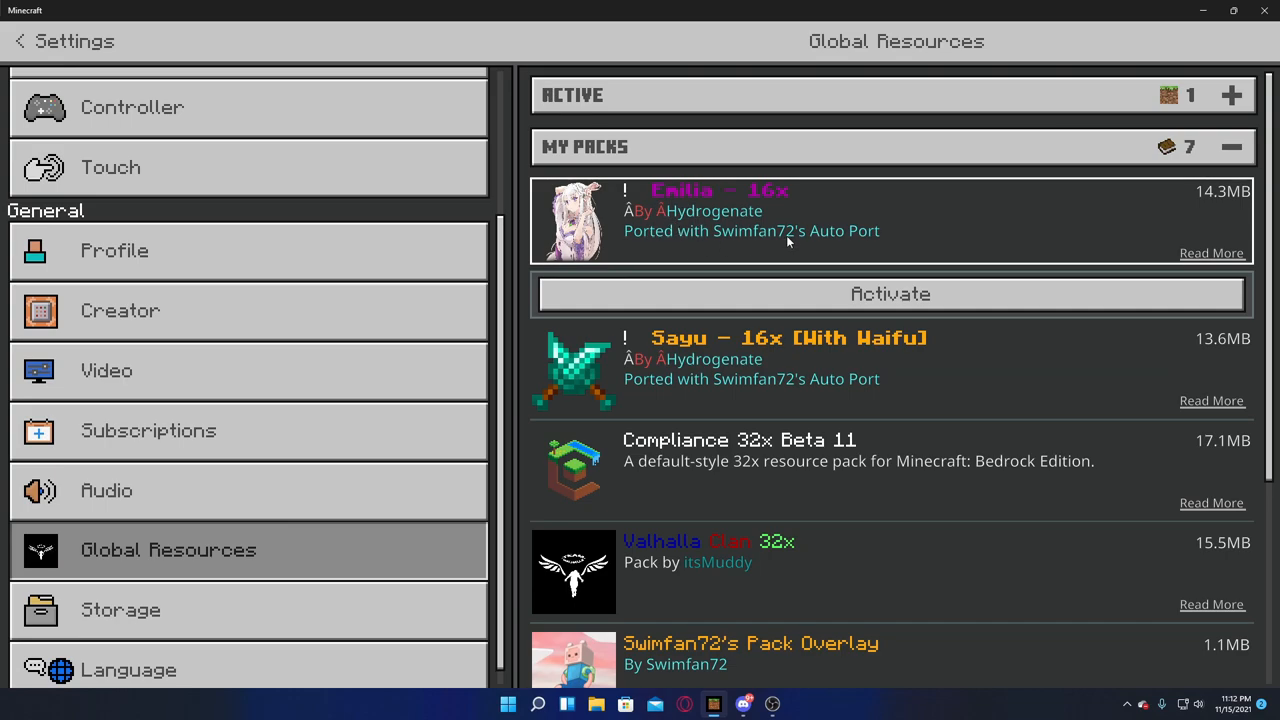
click(888, 293)
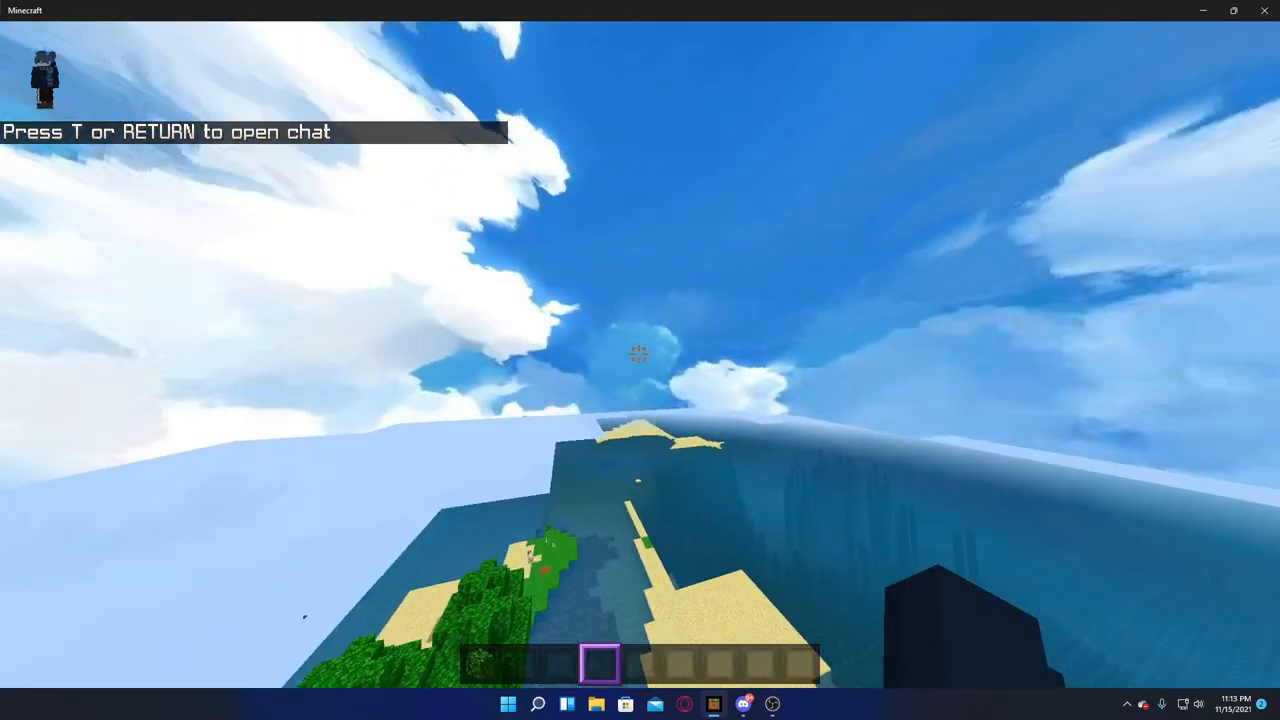
Add the purple sword from the creative inventory's Equipment items to the hotbar.
key(e)
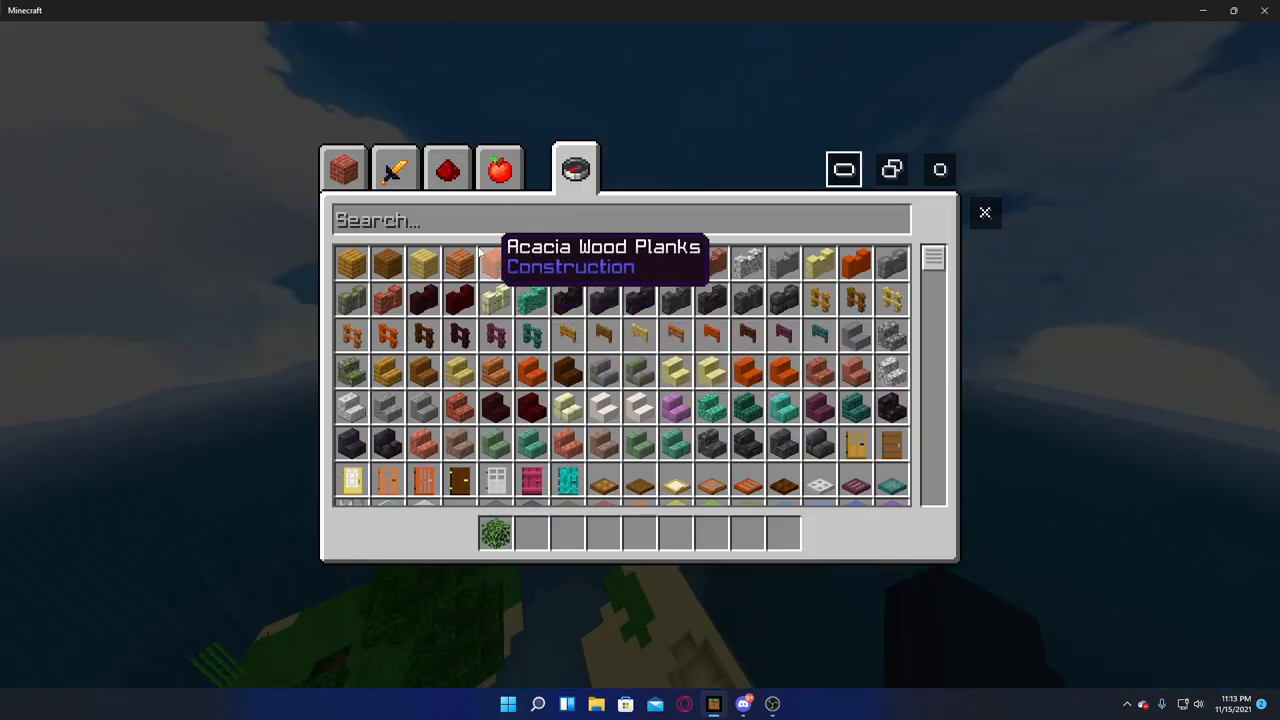
click(394, 168)
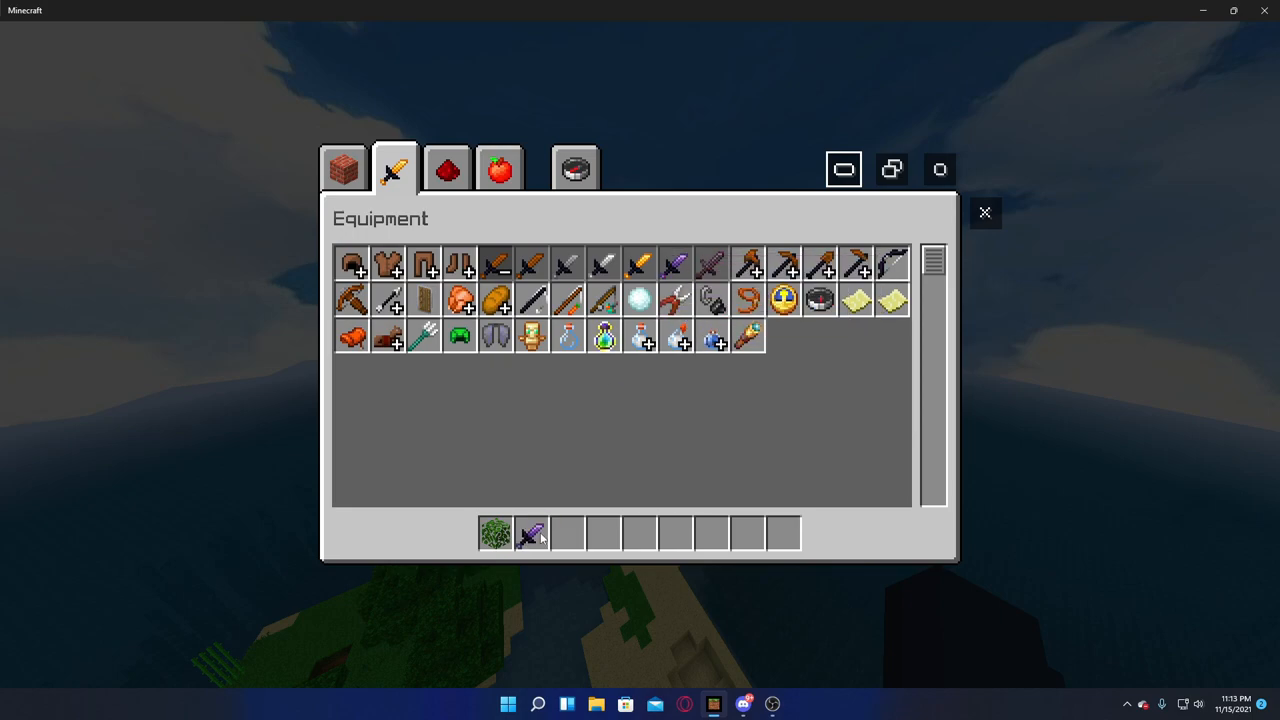
click(984, 212)
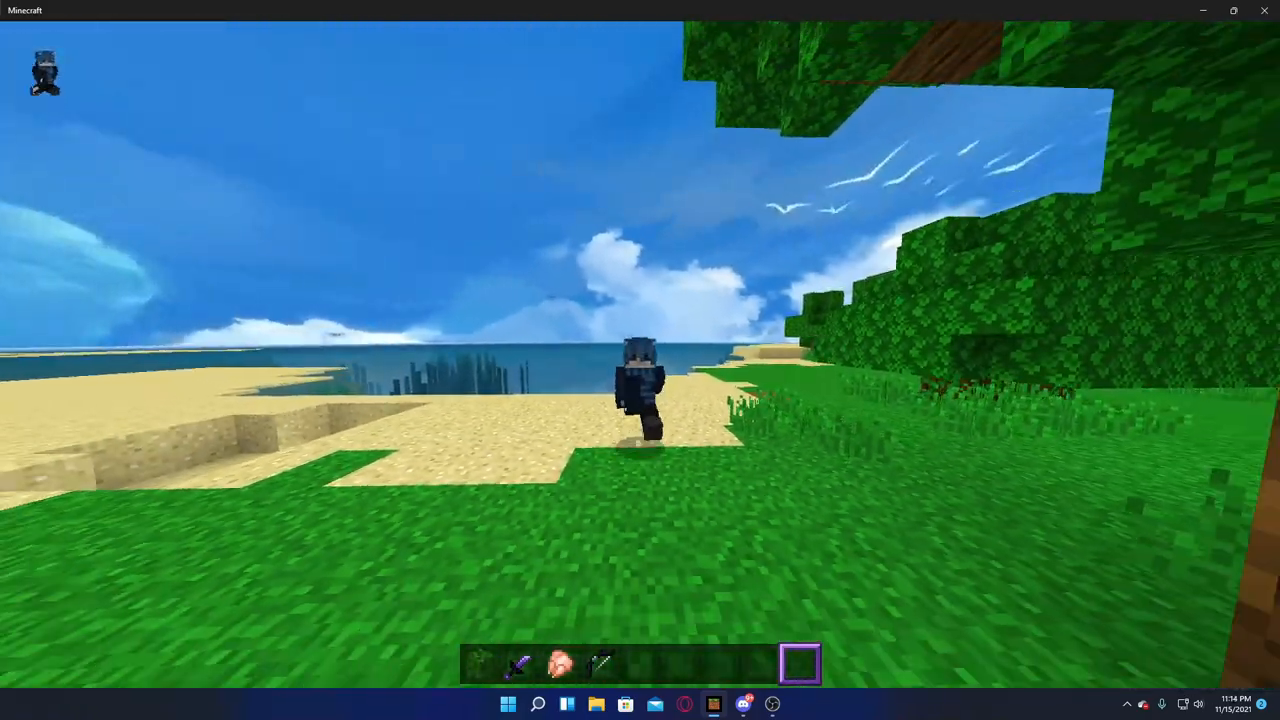
mouse_move(640, 360)
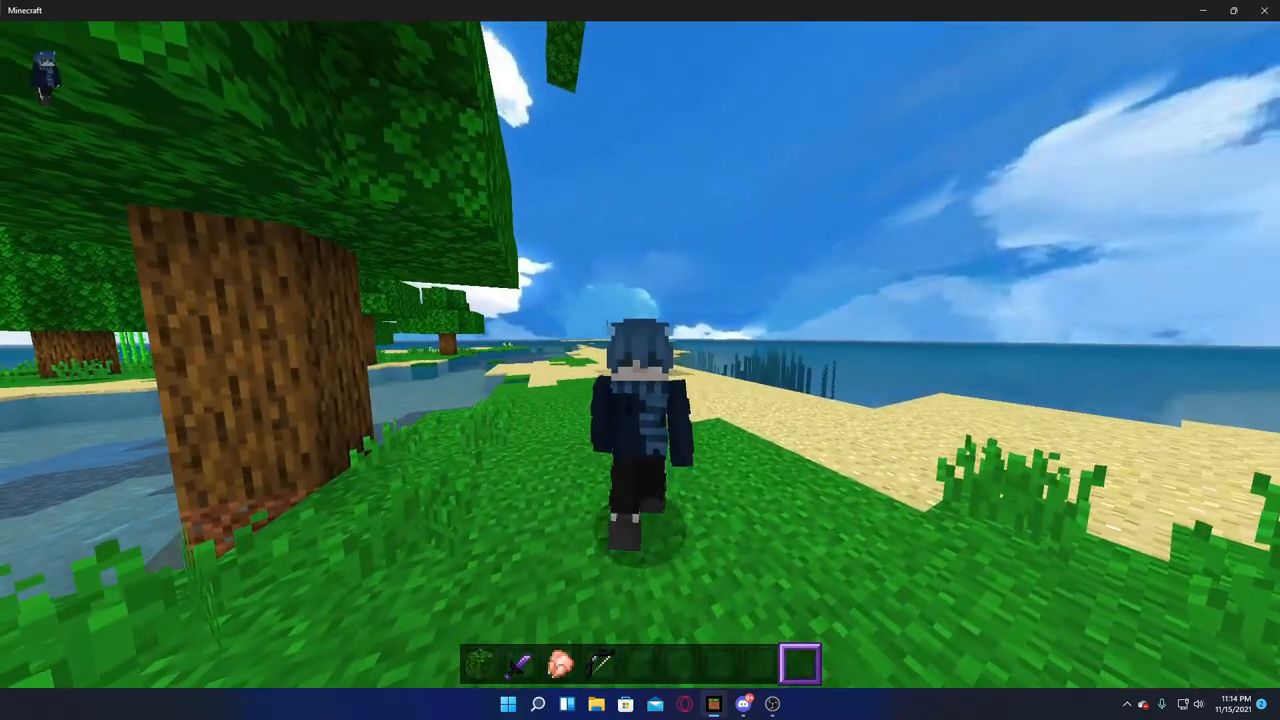